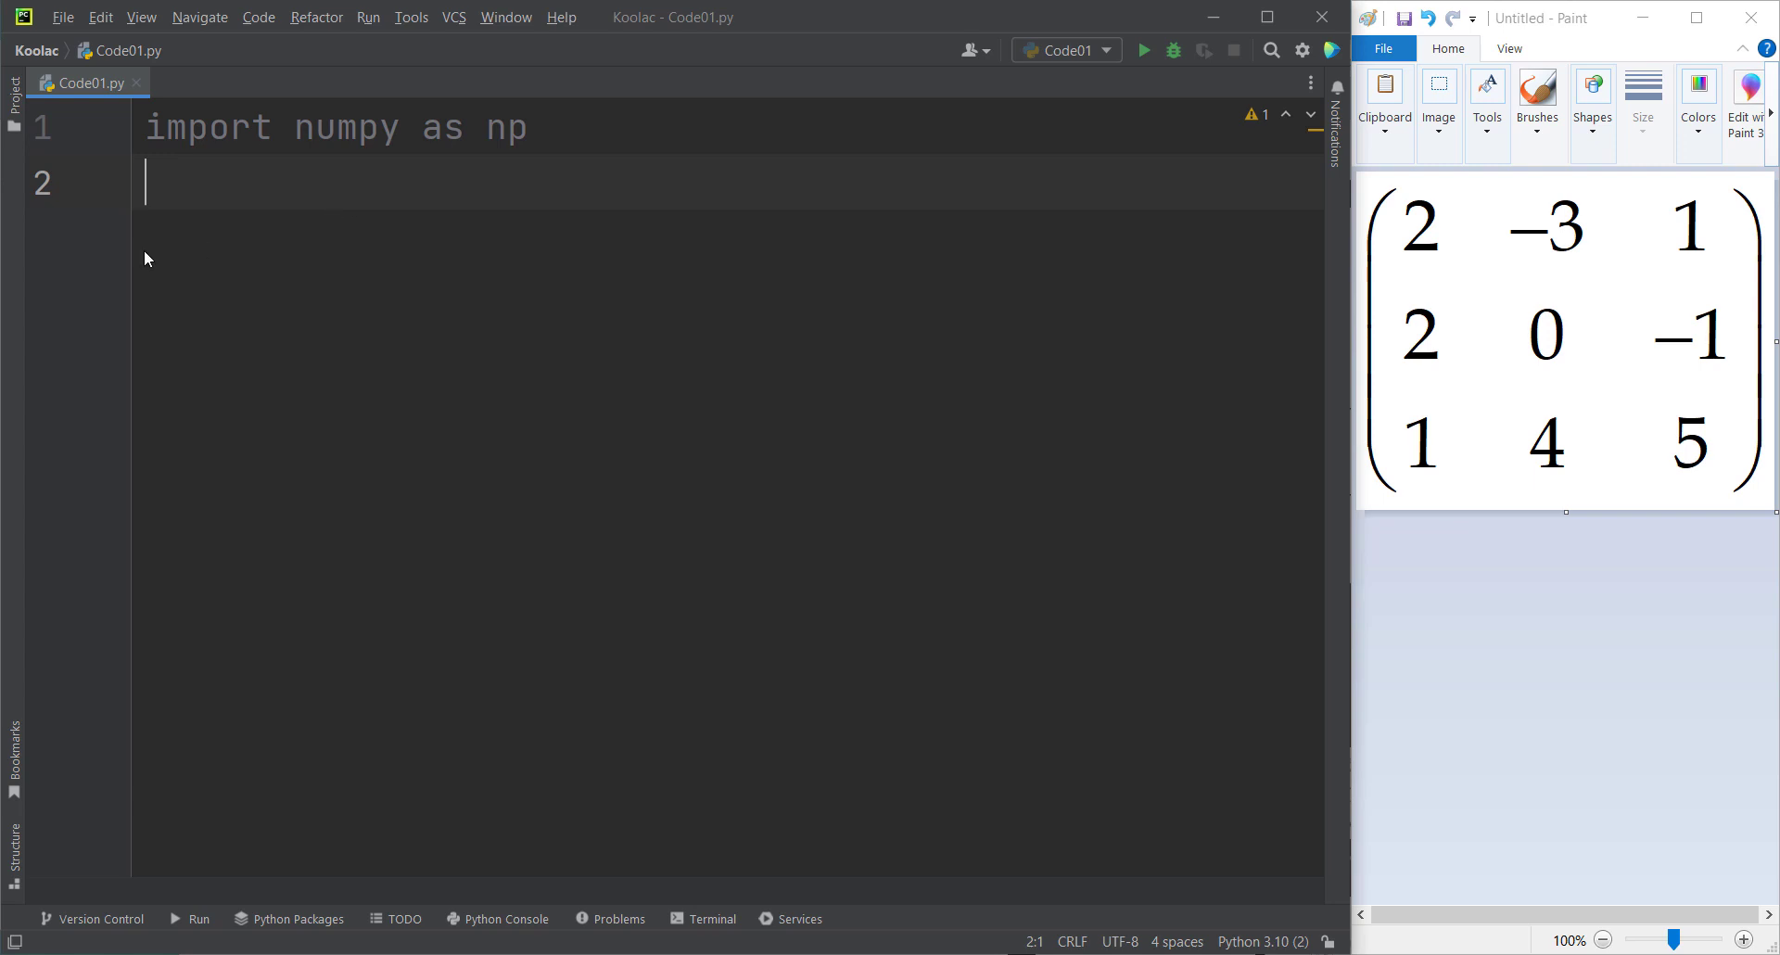
mouse_move(75, 235)
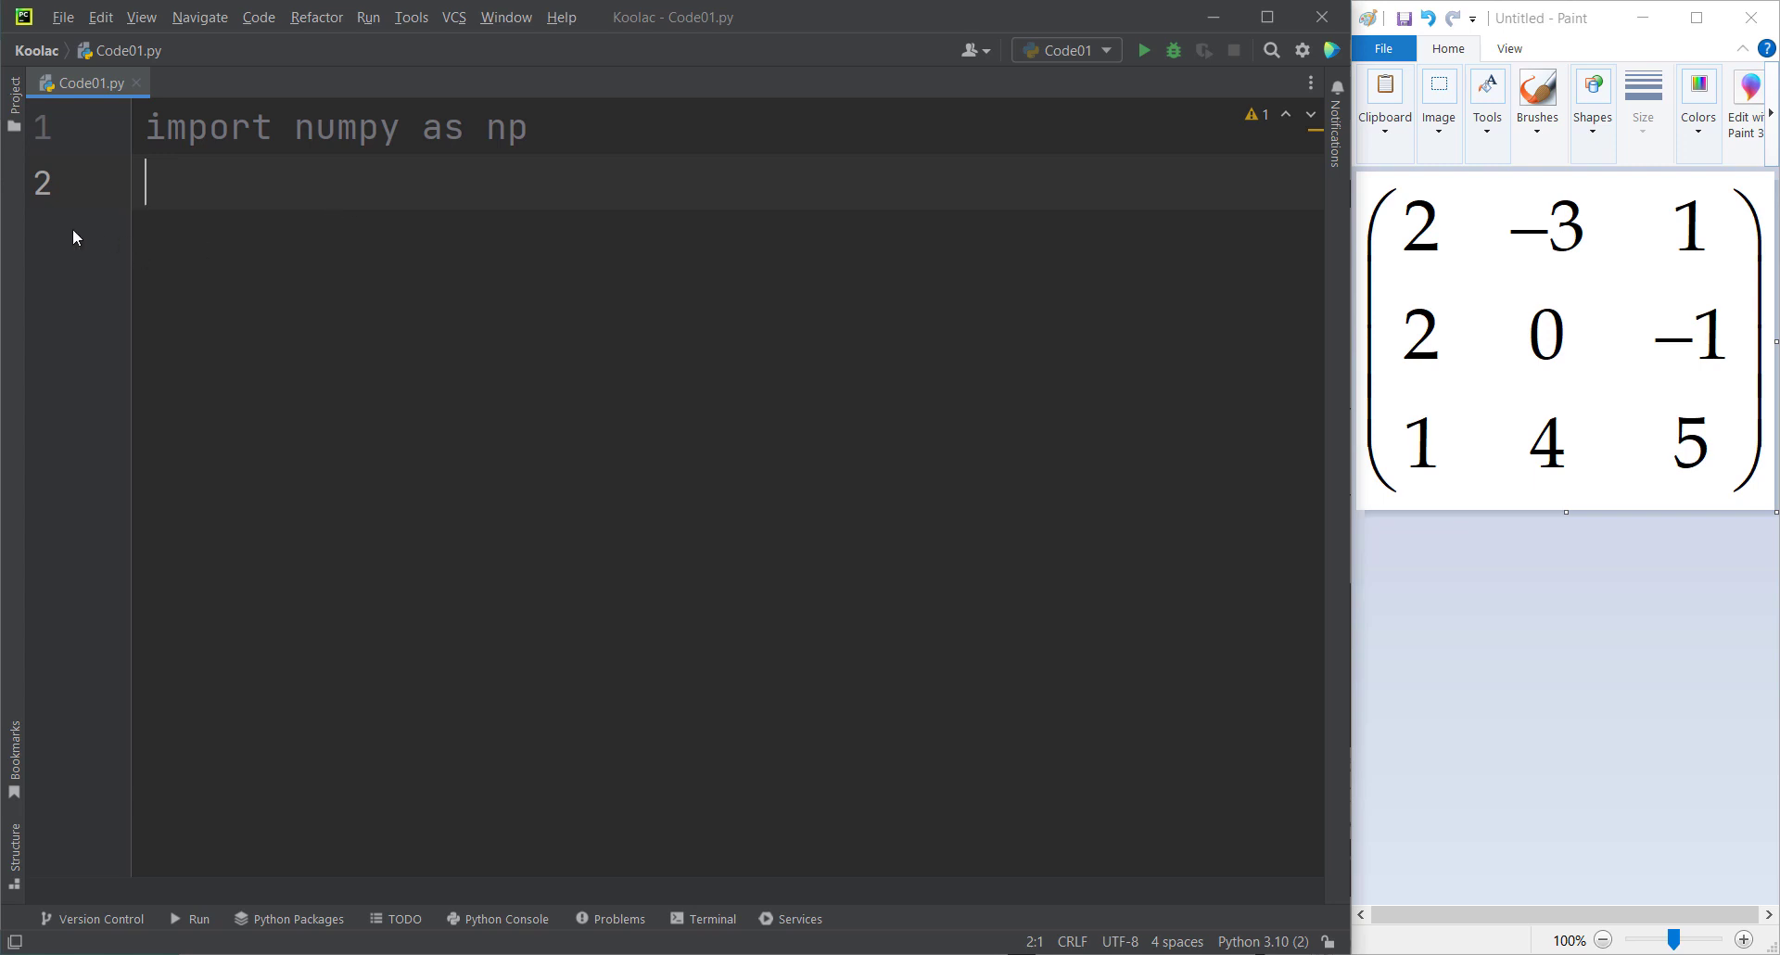
mouse_move(1578, 254)
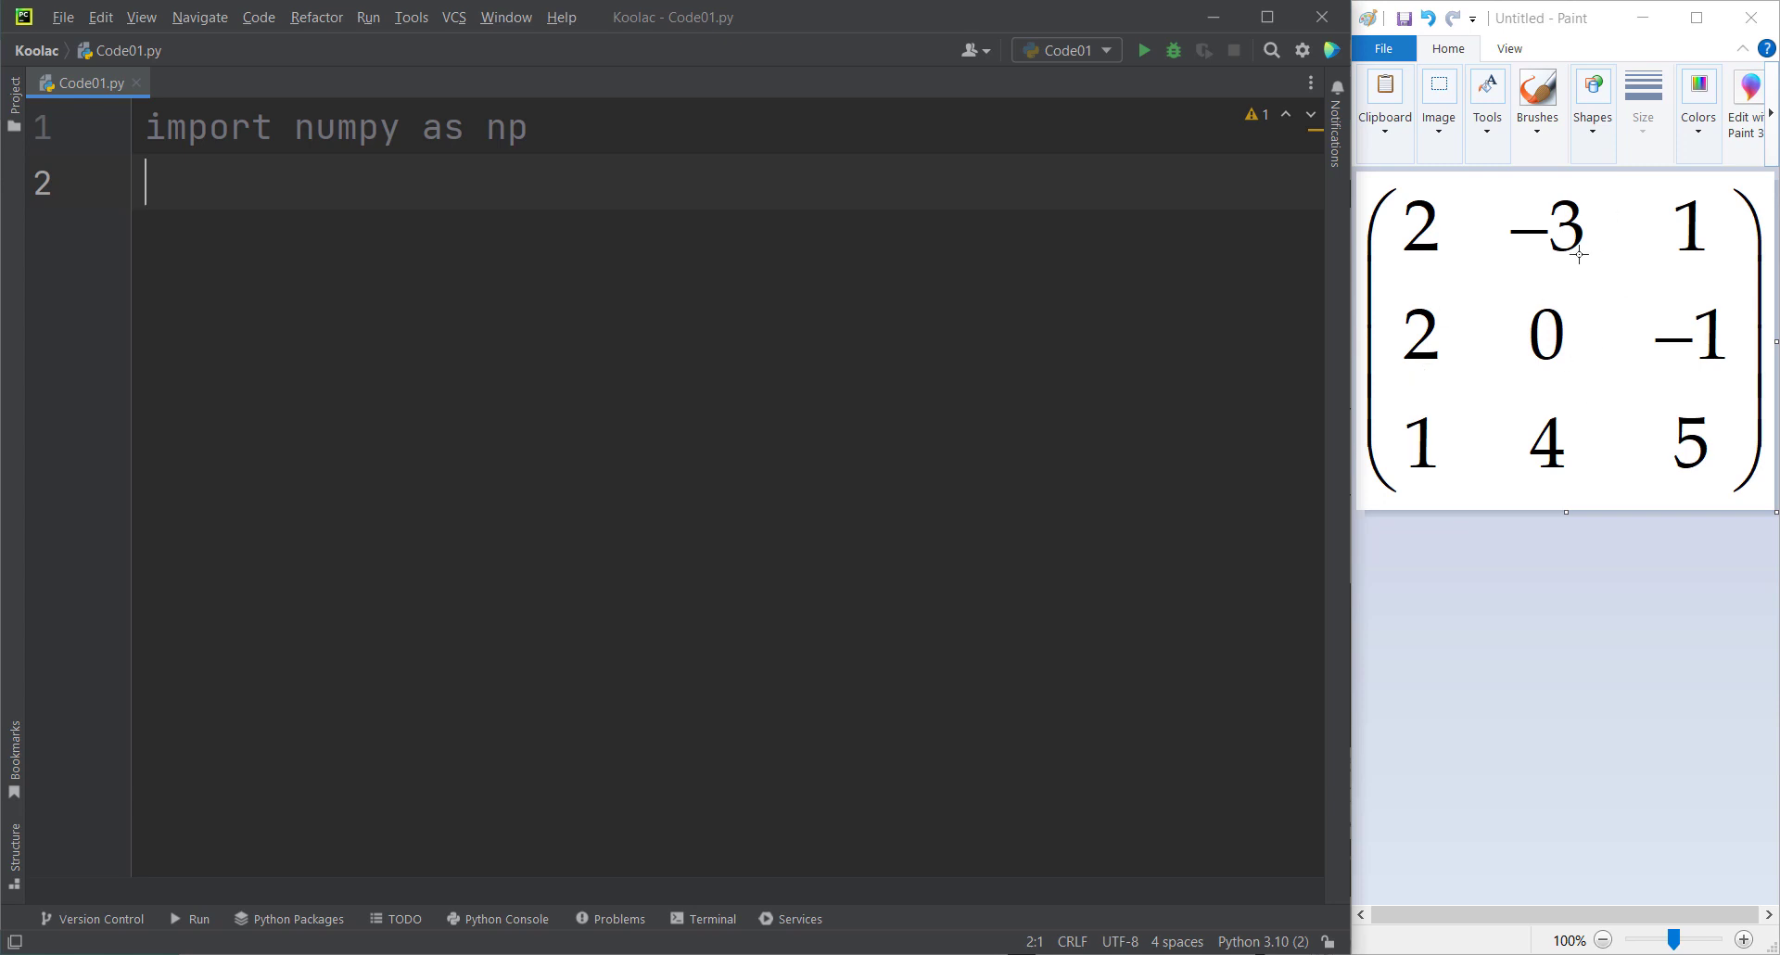
mouse_move(112, 226)
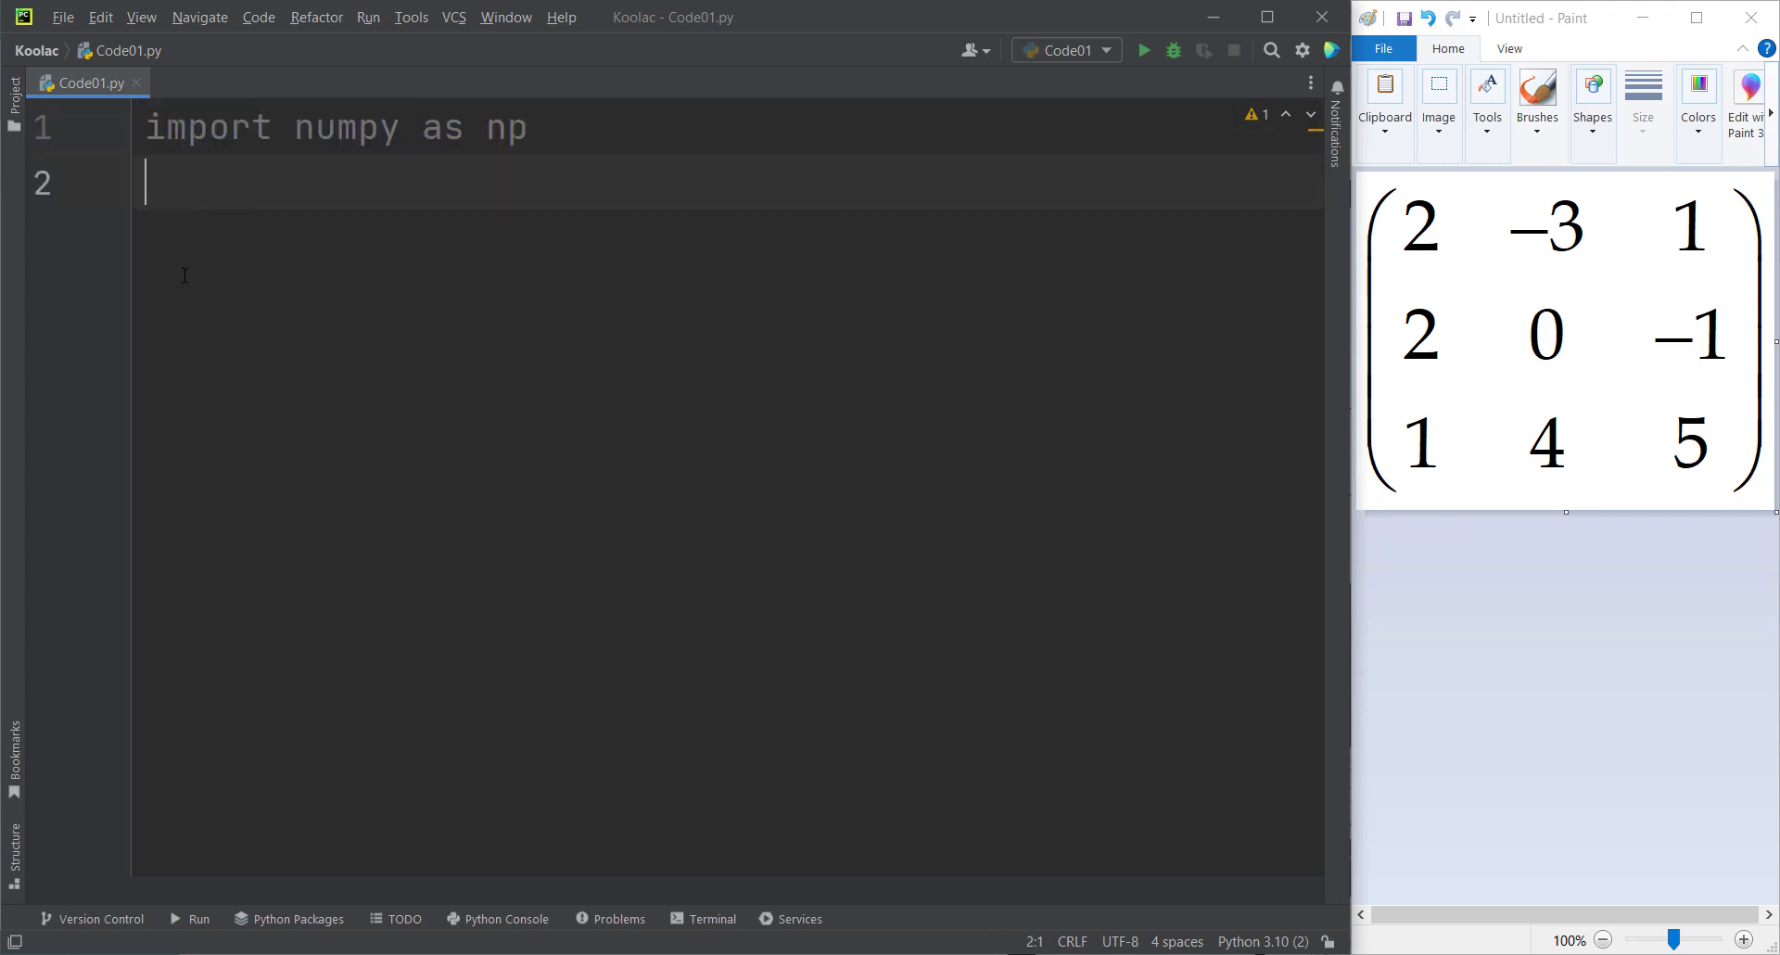
Start an np.array call with its brackets split onto separate lines.
type("n")
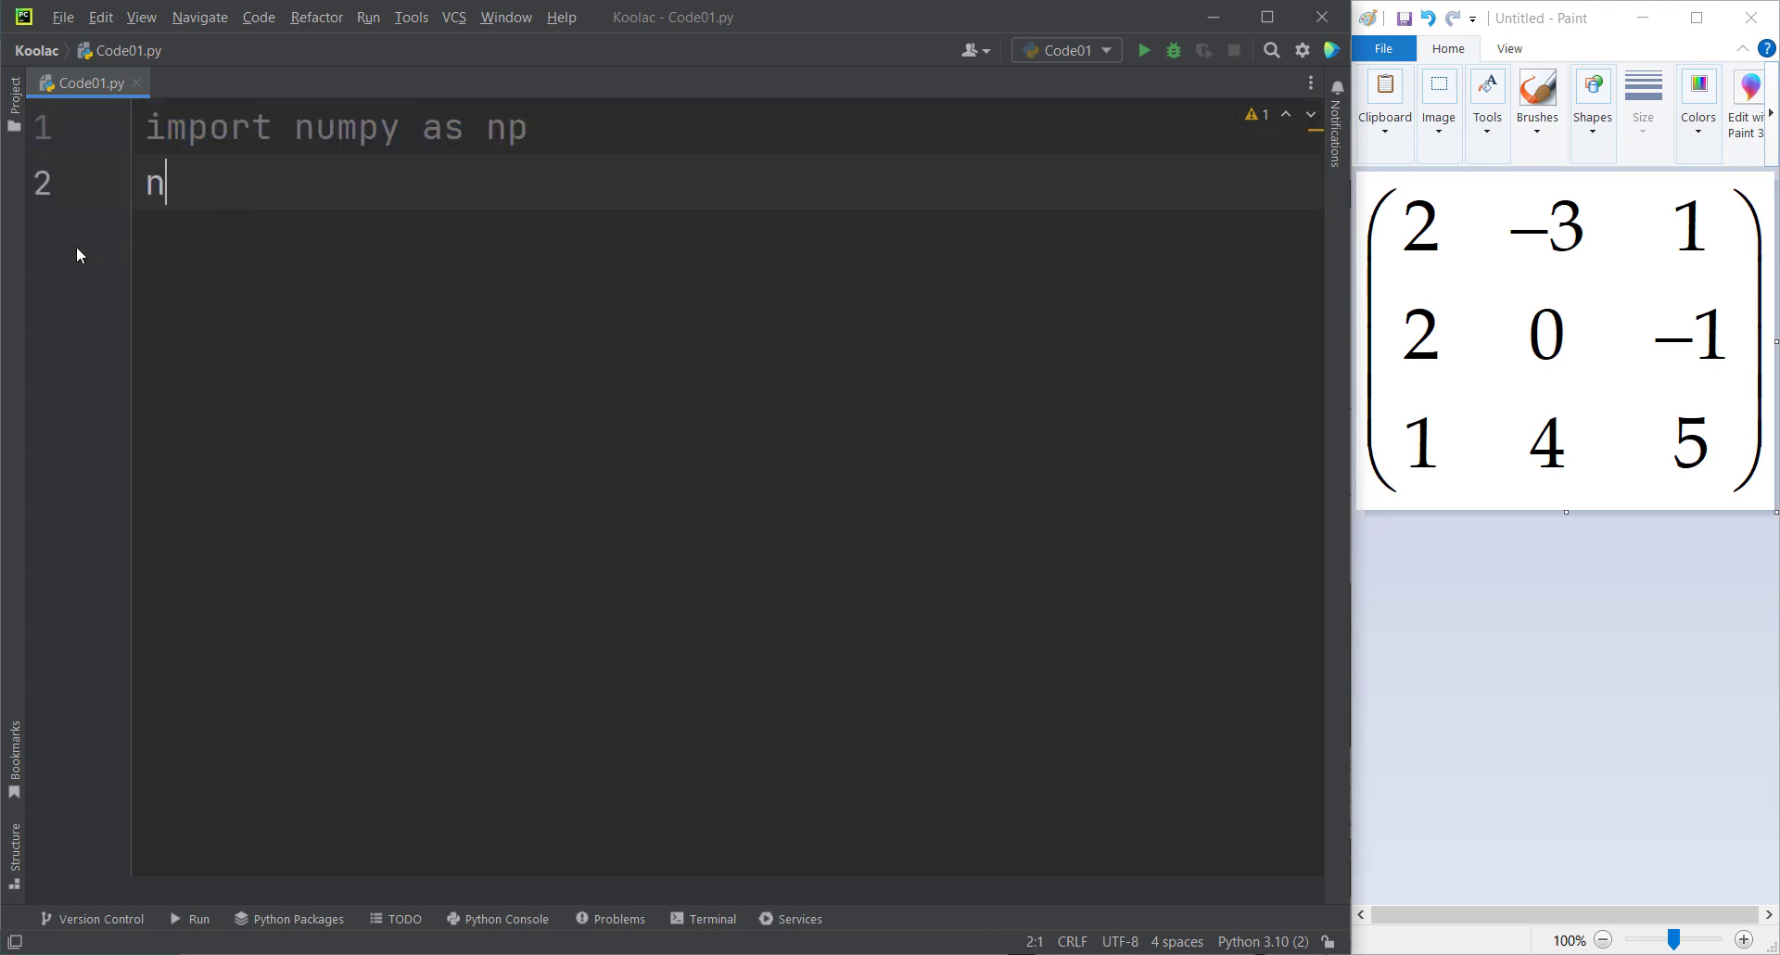
type("p.arra")
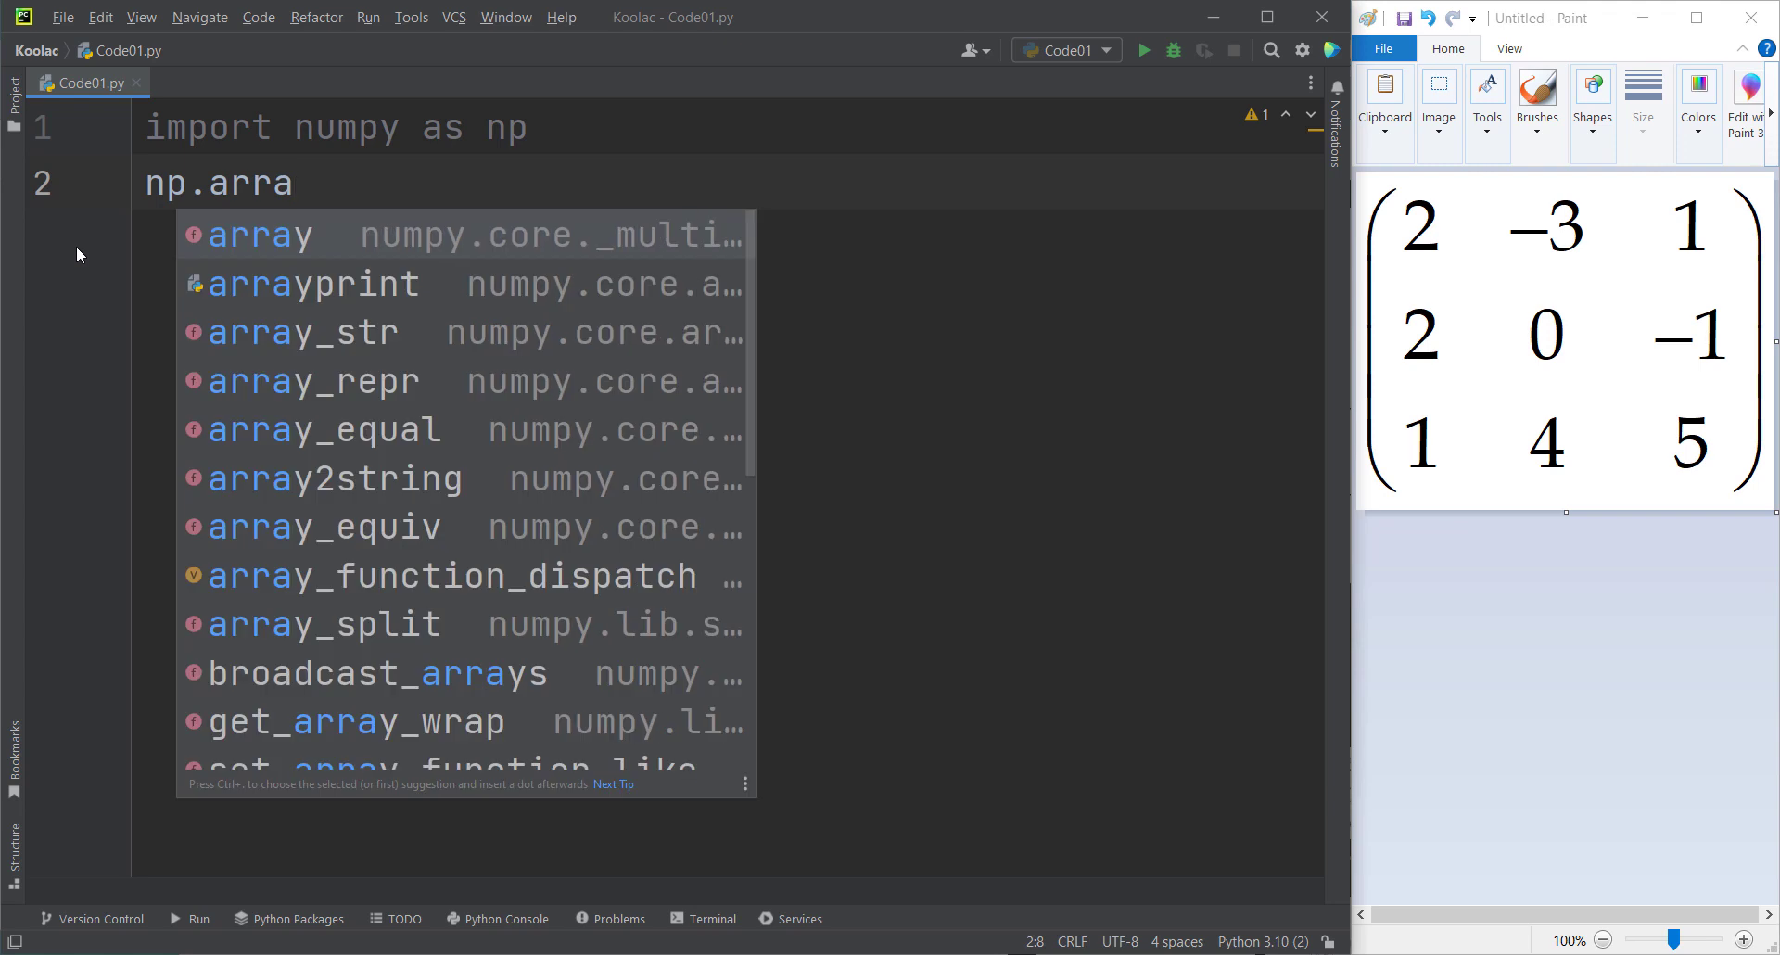
left_click(259, 235)
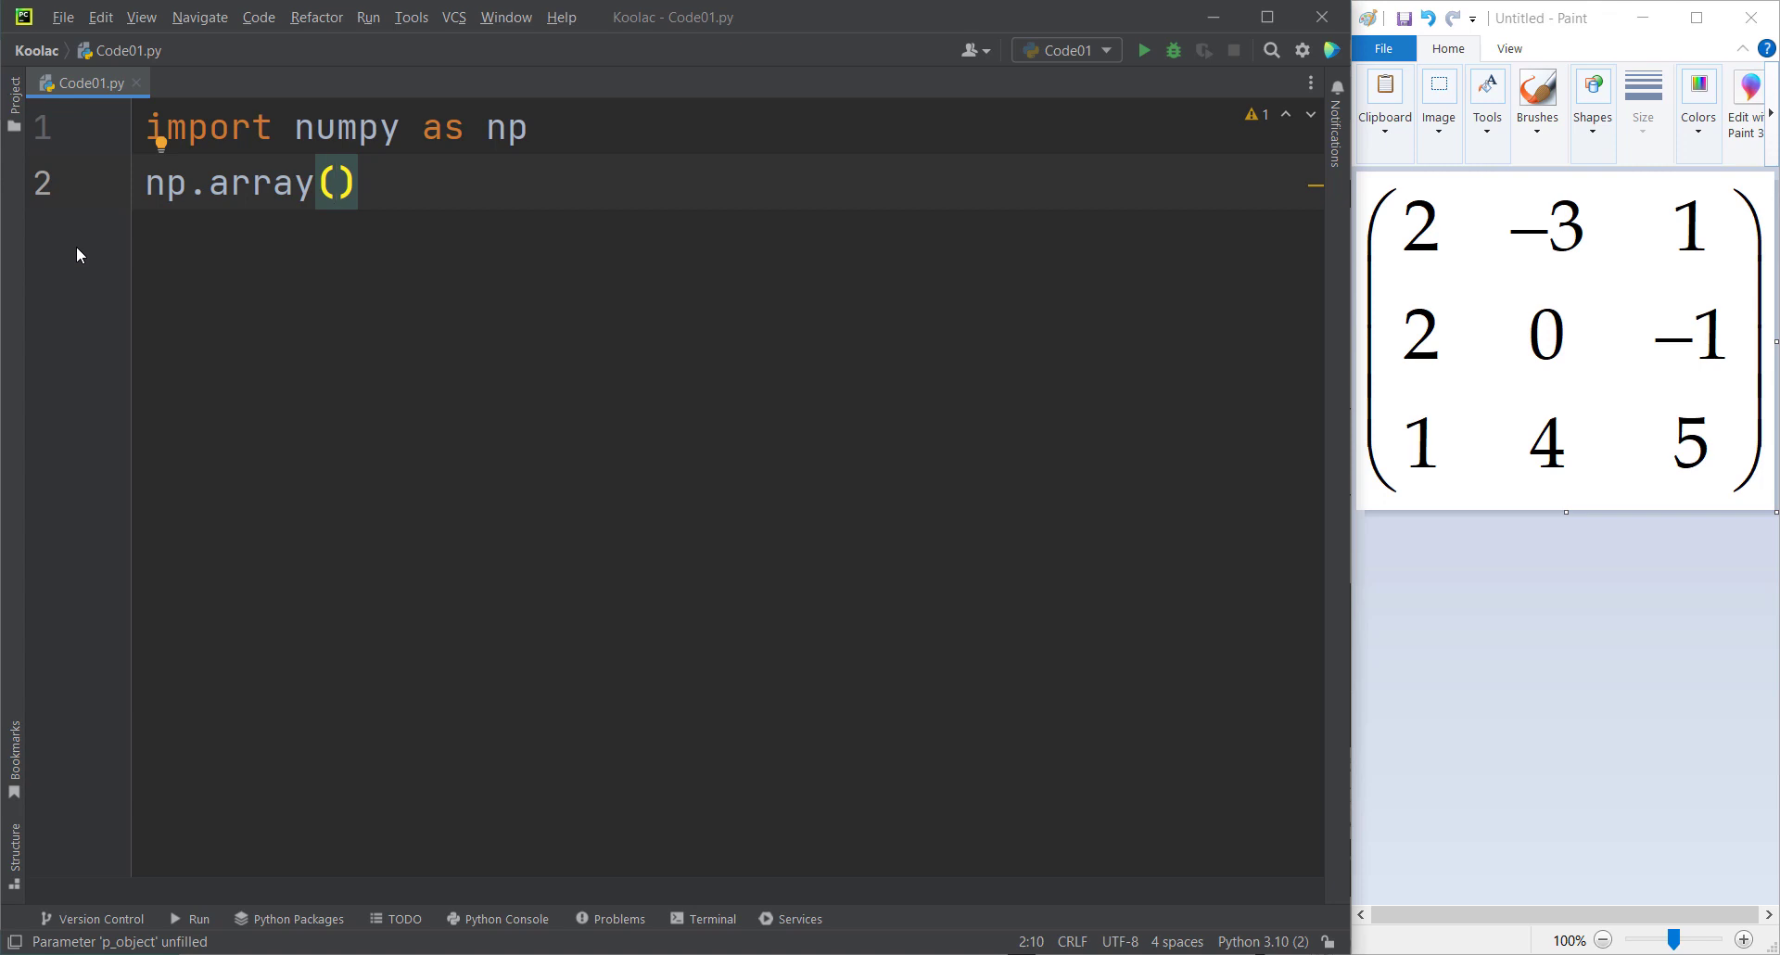
type("[")
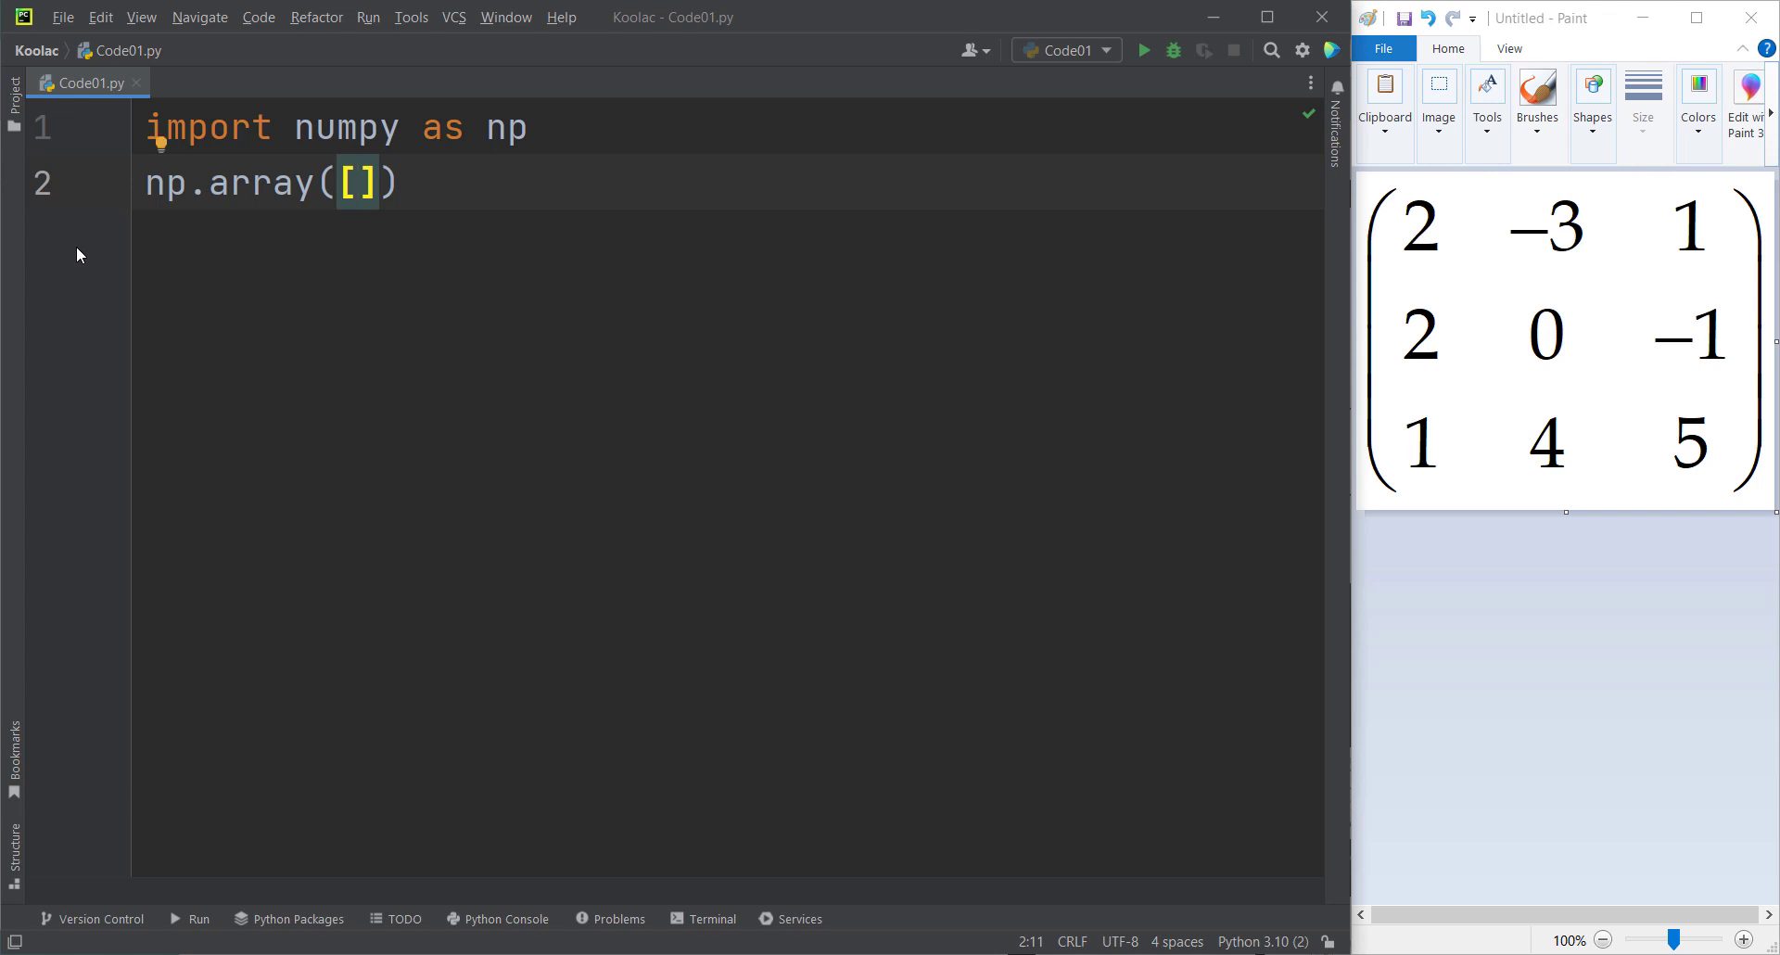
key("enter")
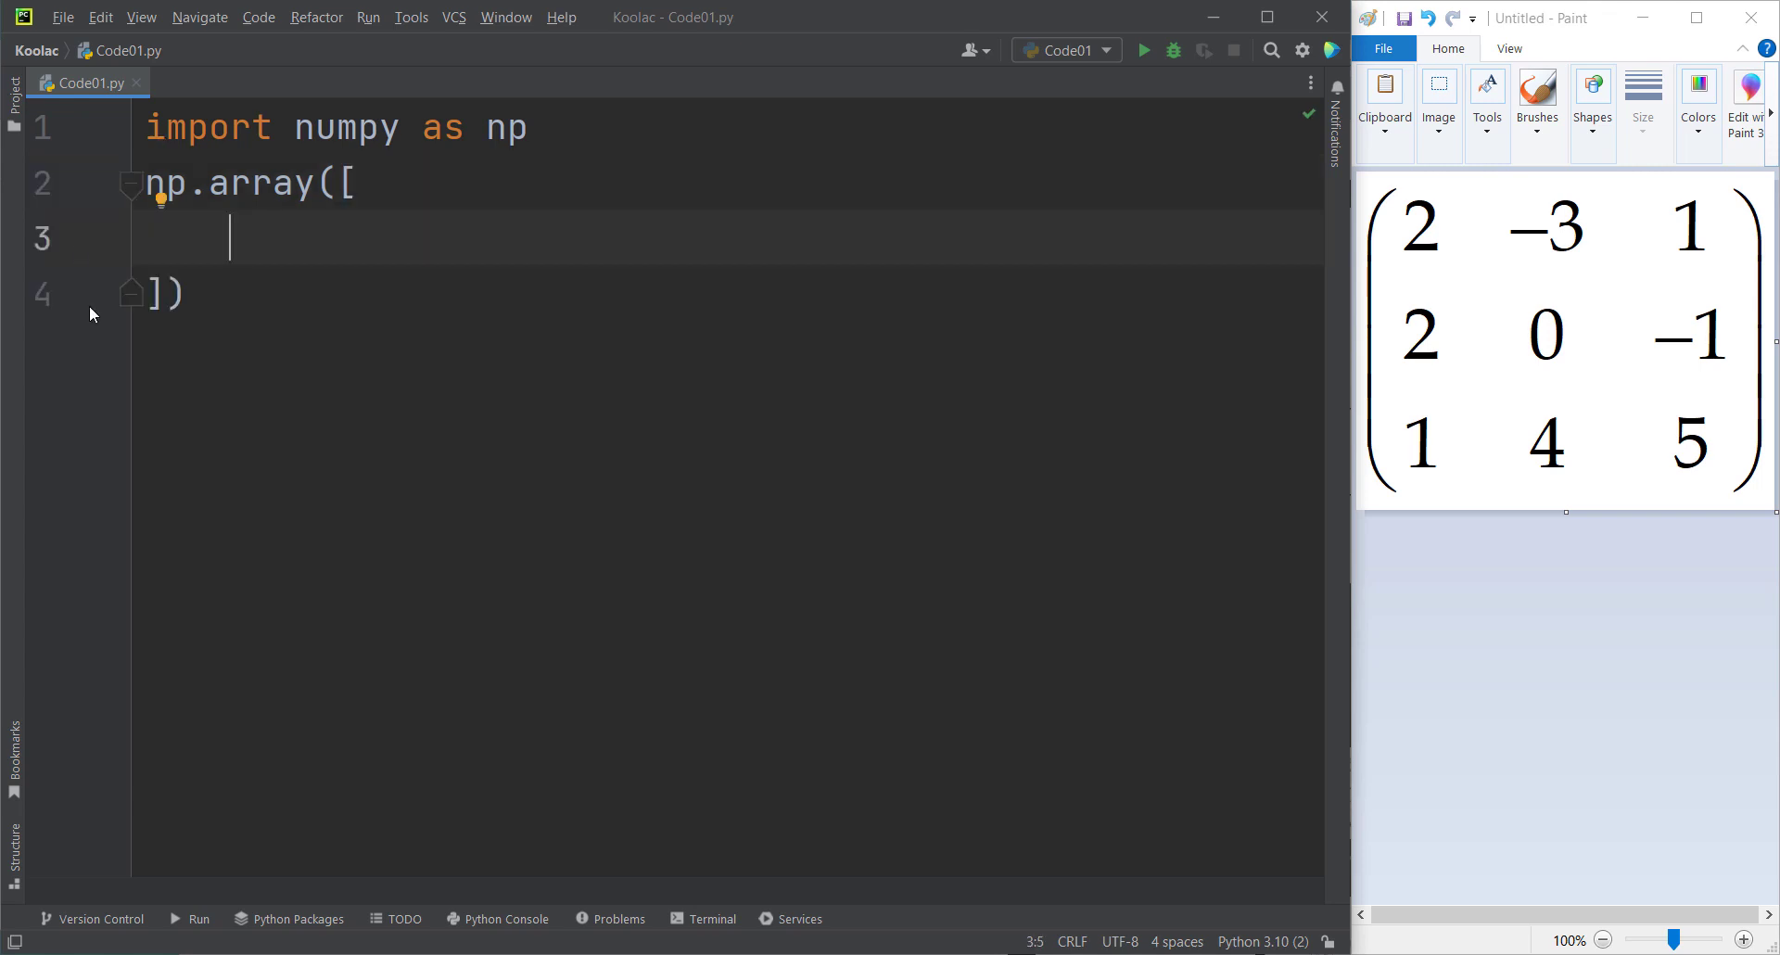
Enter the three matrix rows [2,-3,1], [2,0,-1], [1,4,5] inside the array.
type("[")
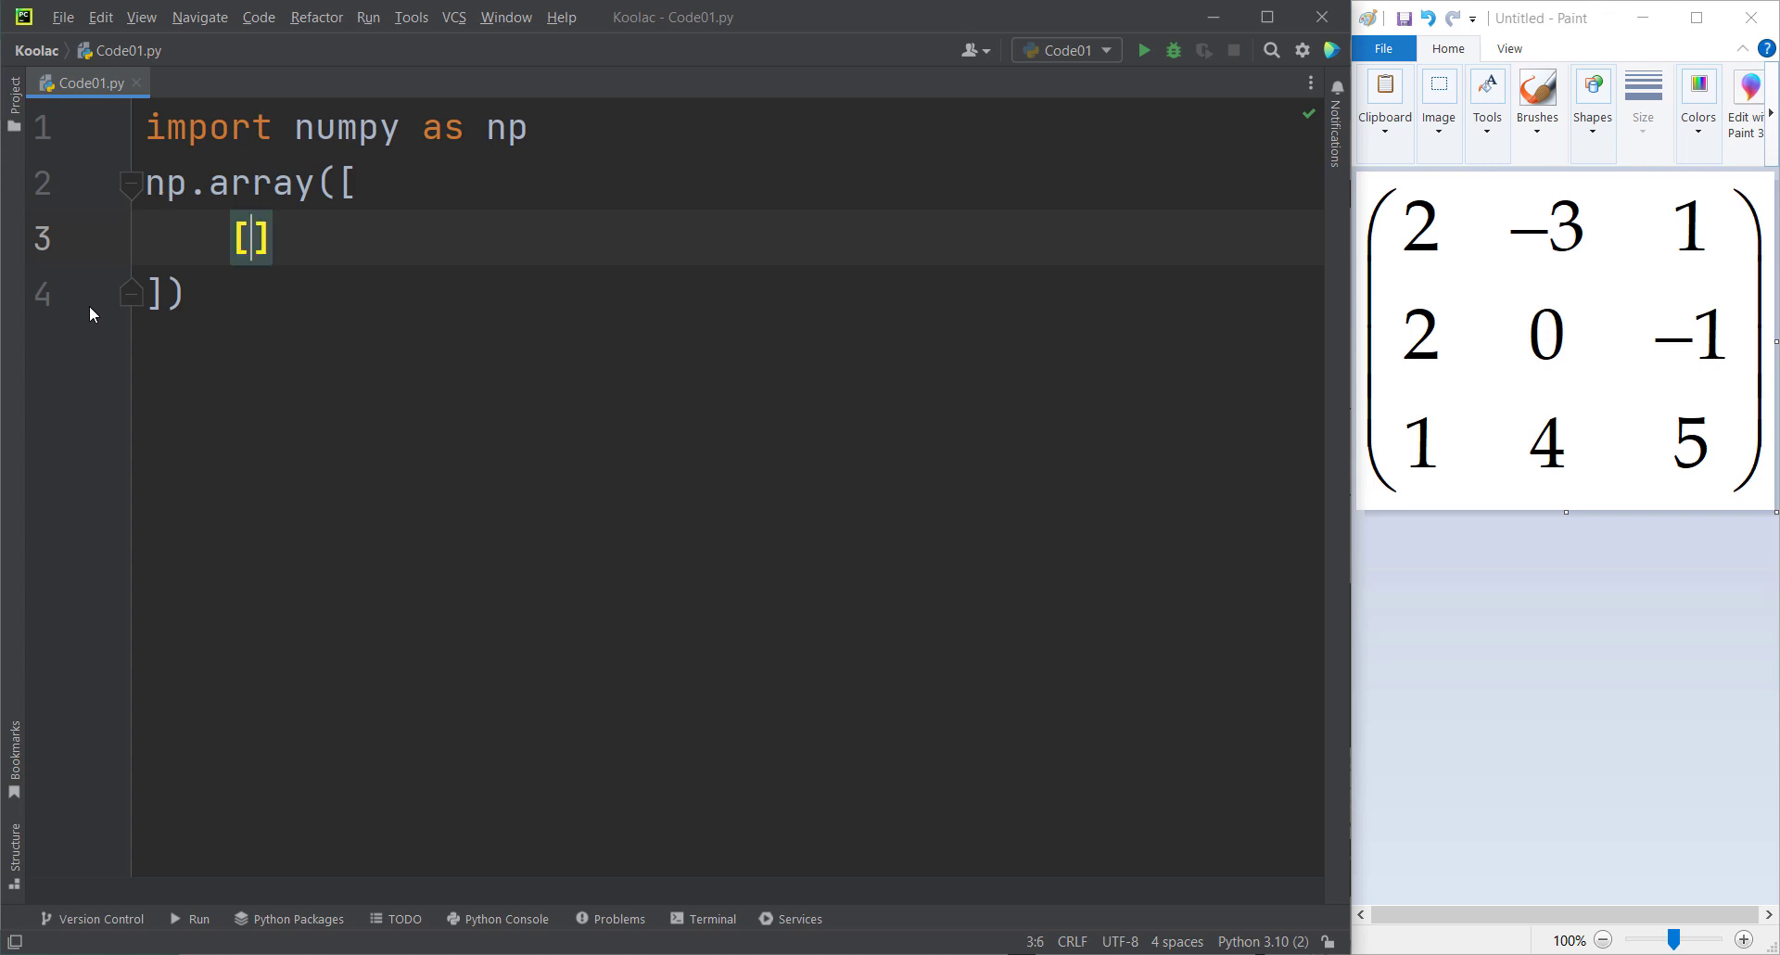
type("2,")
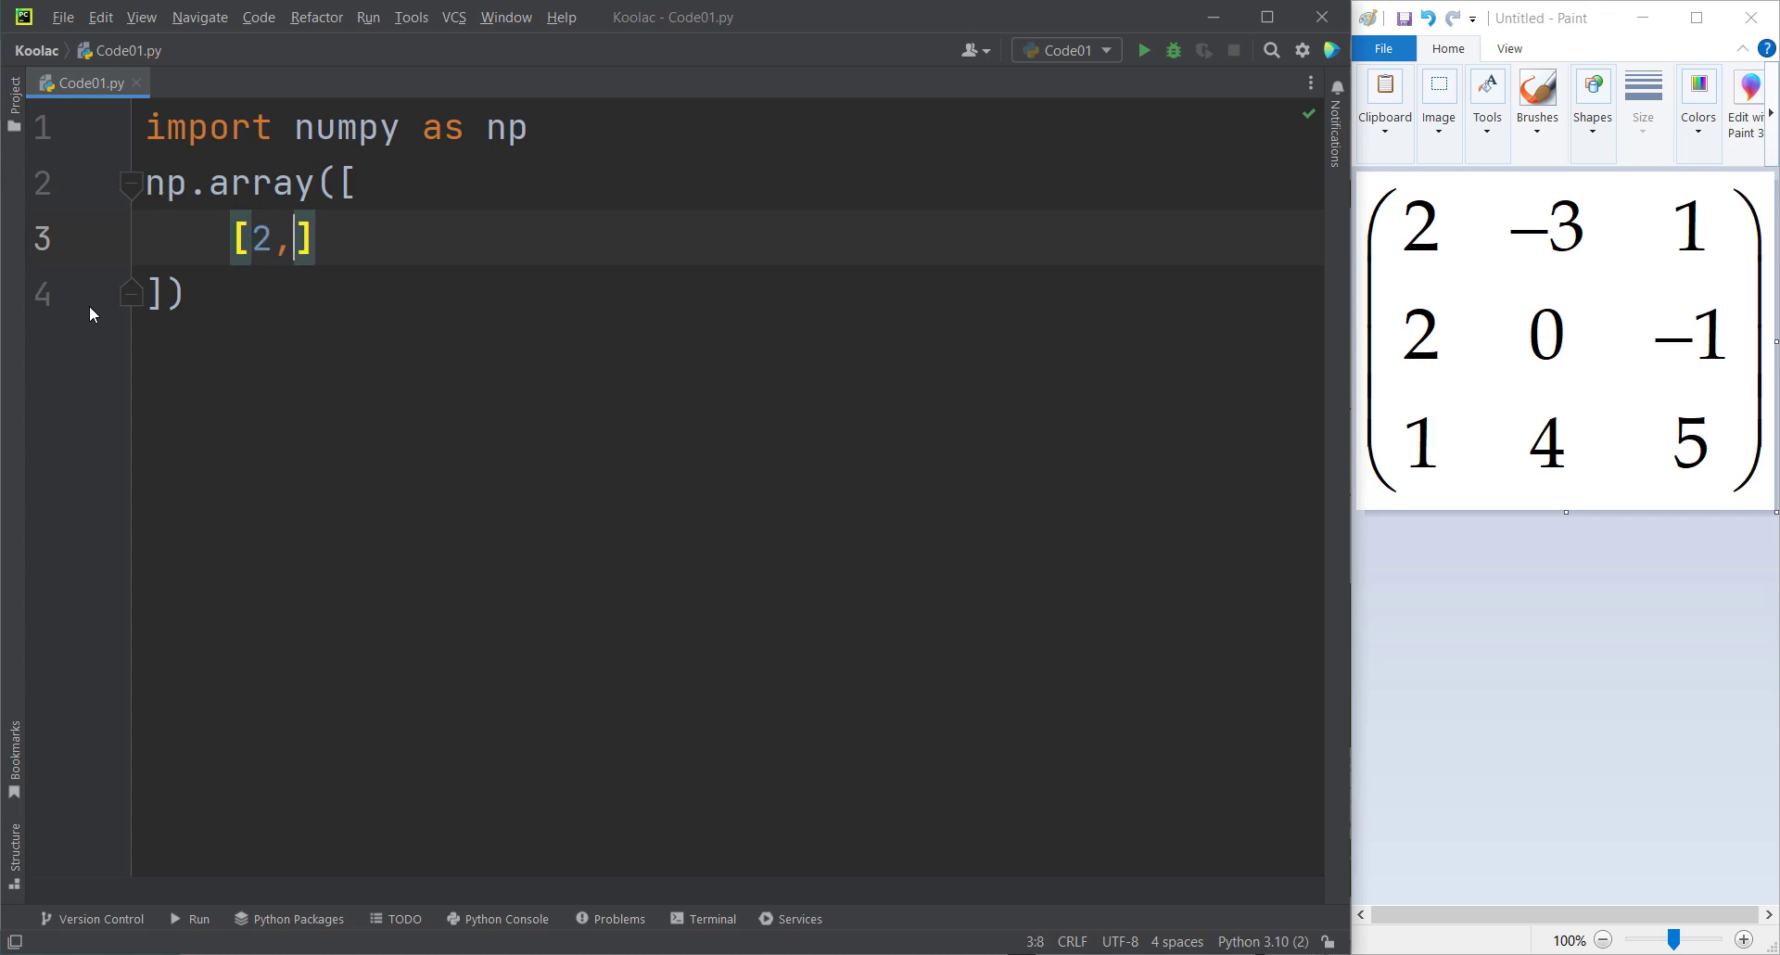
type("-3,")
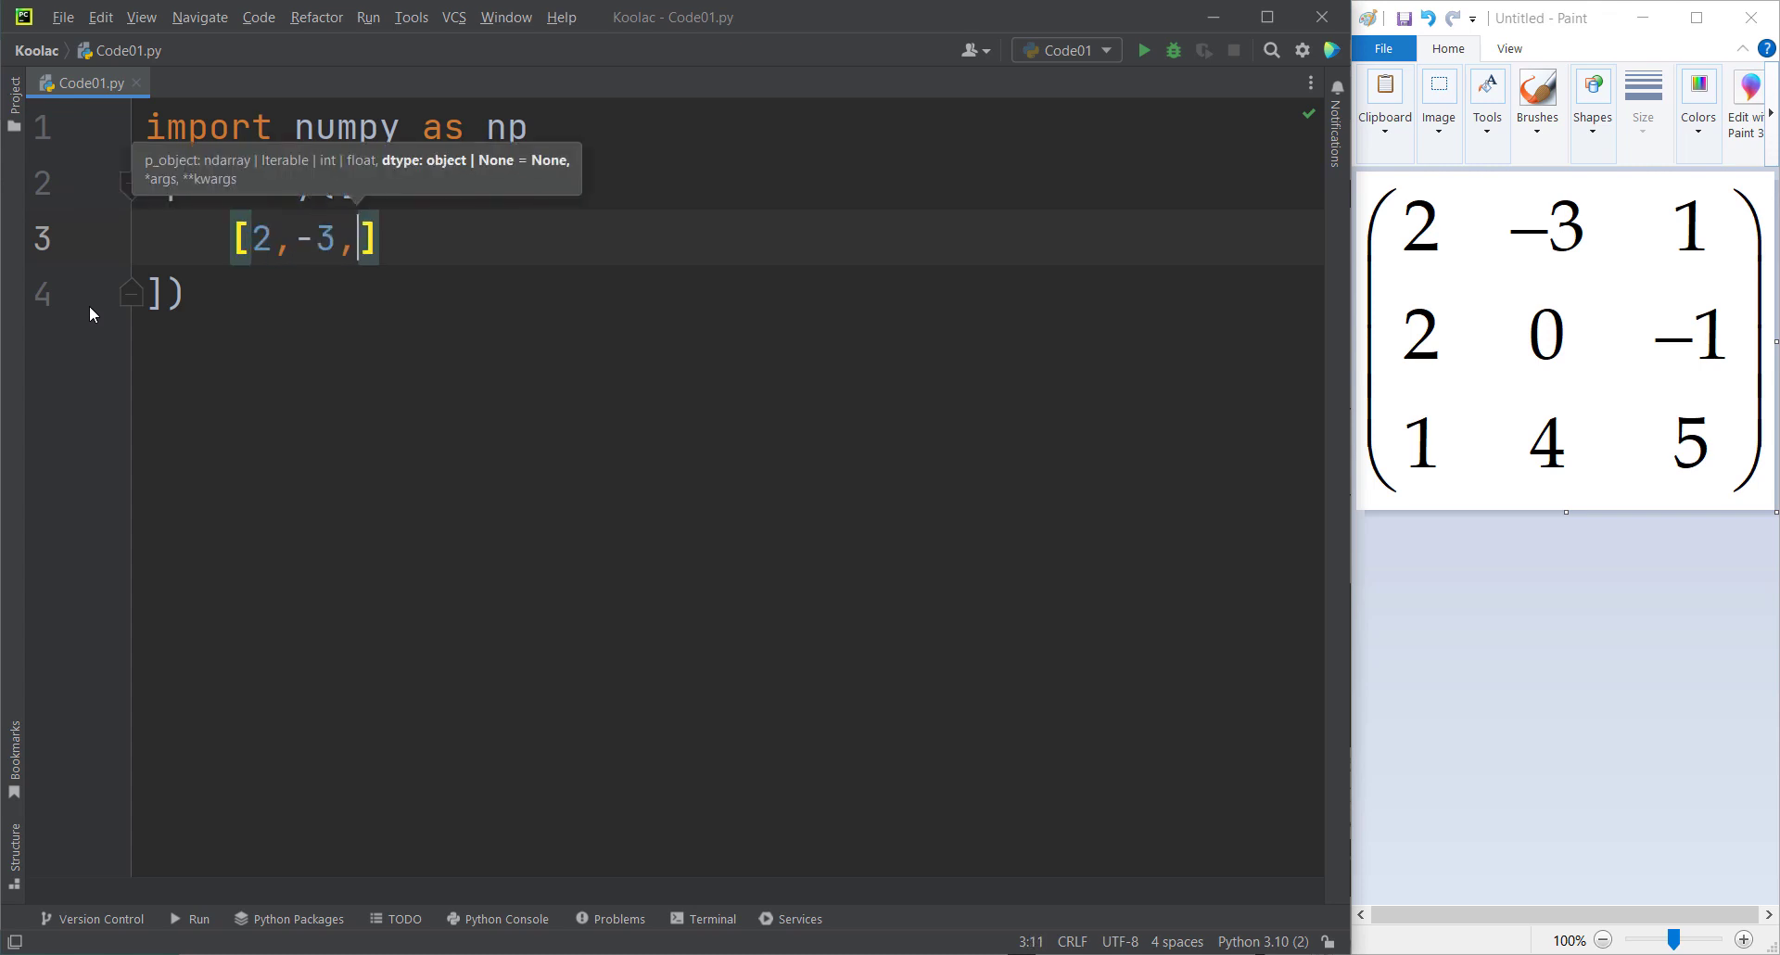
type("1")
type("[")
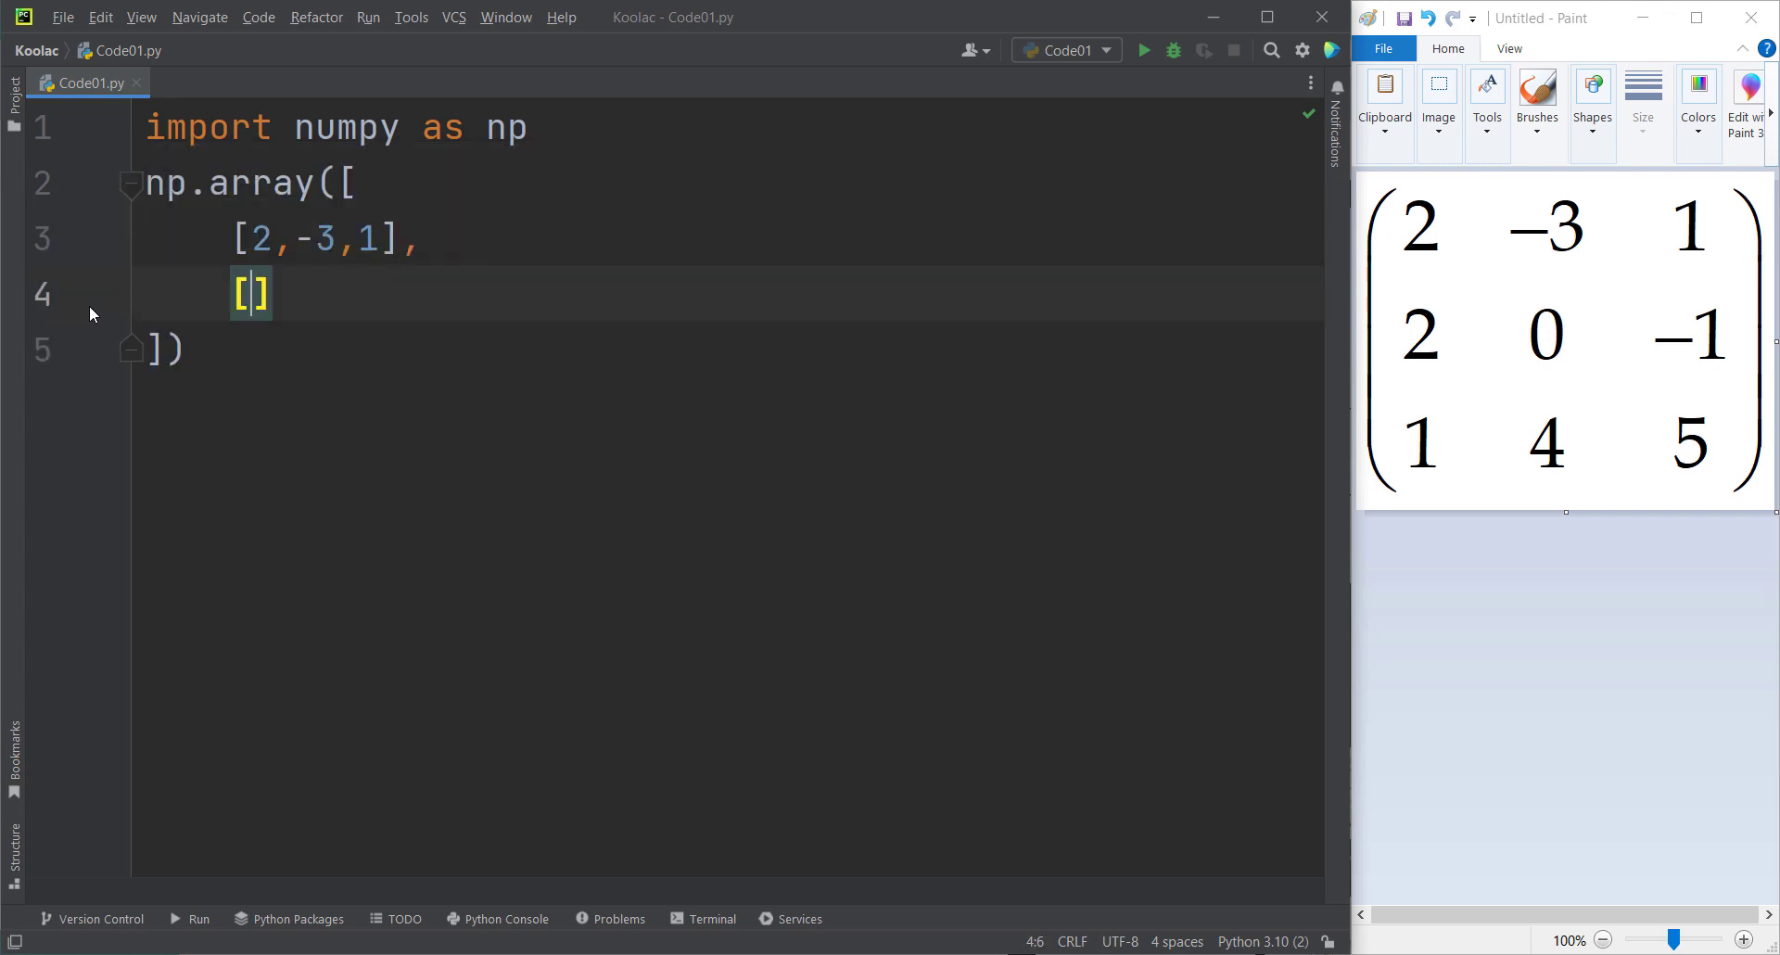
type("2,0,")
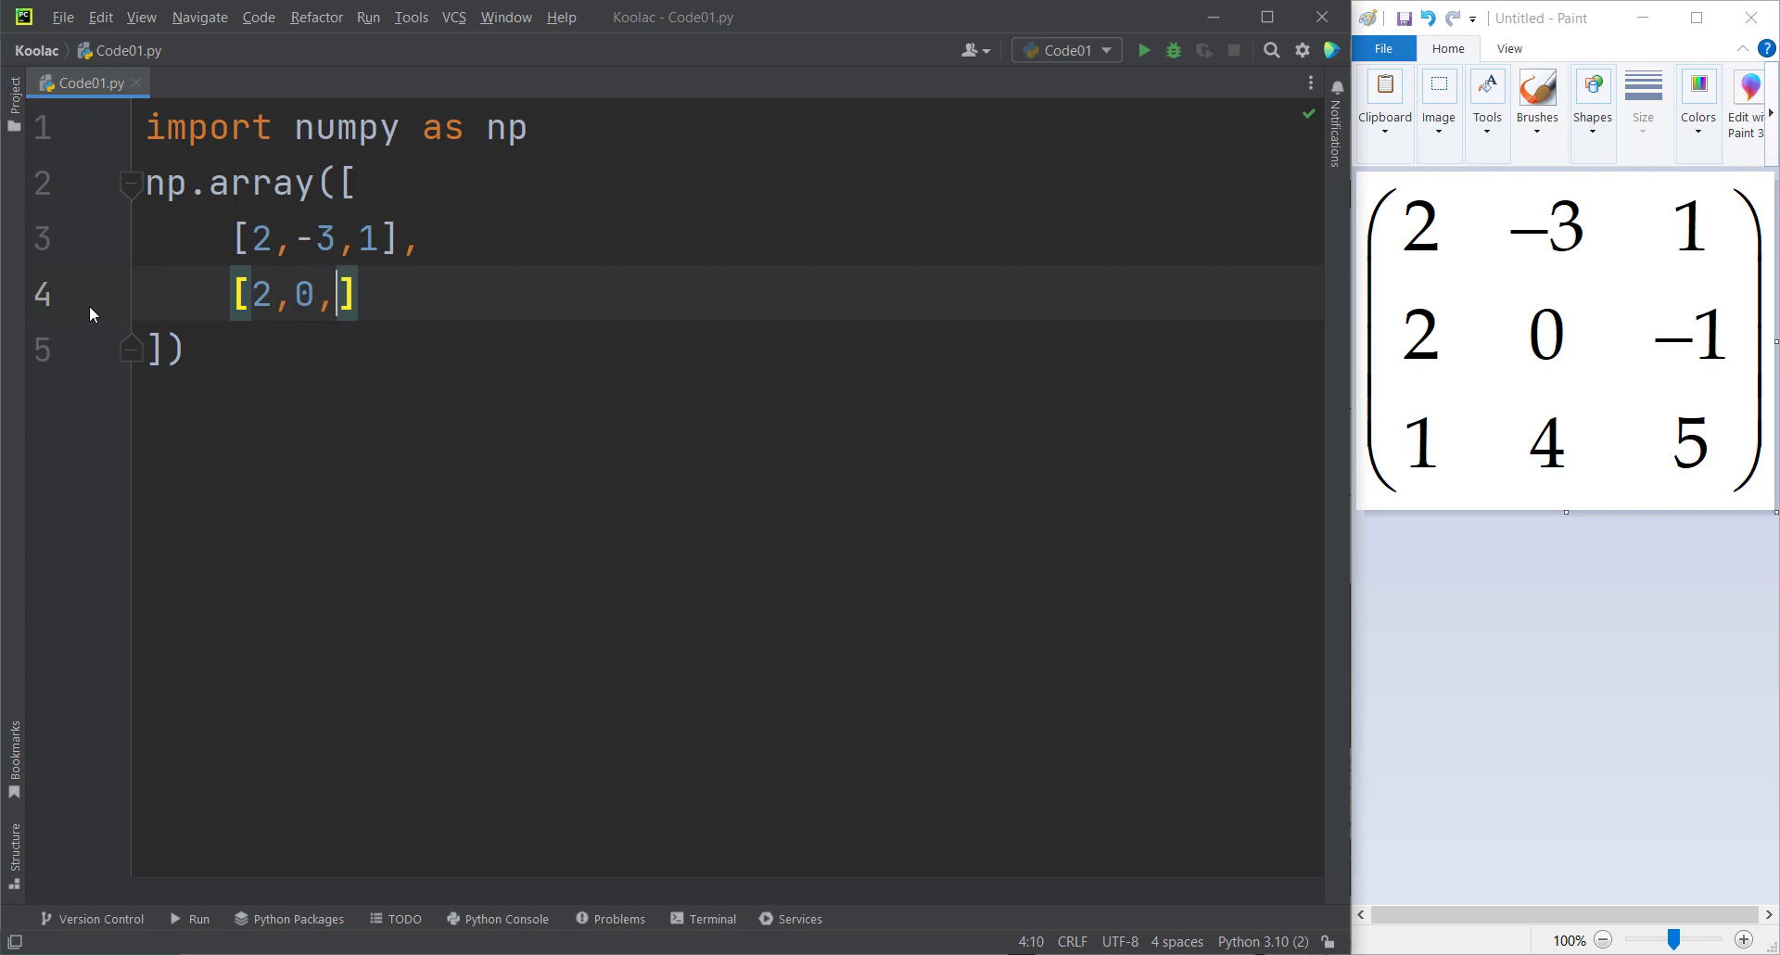
type("-1],")
type("[")
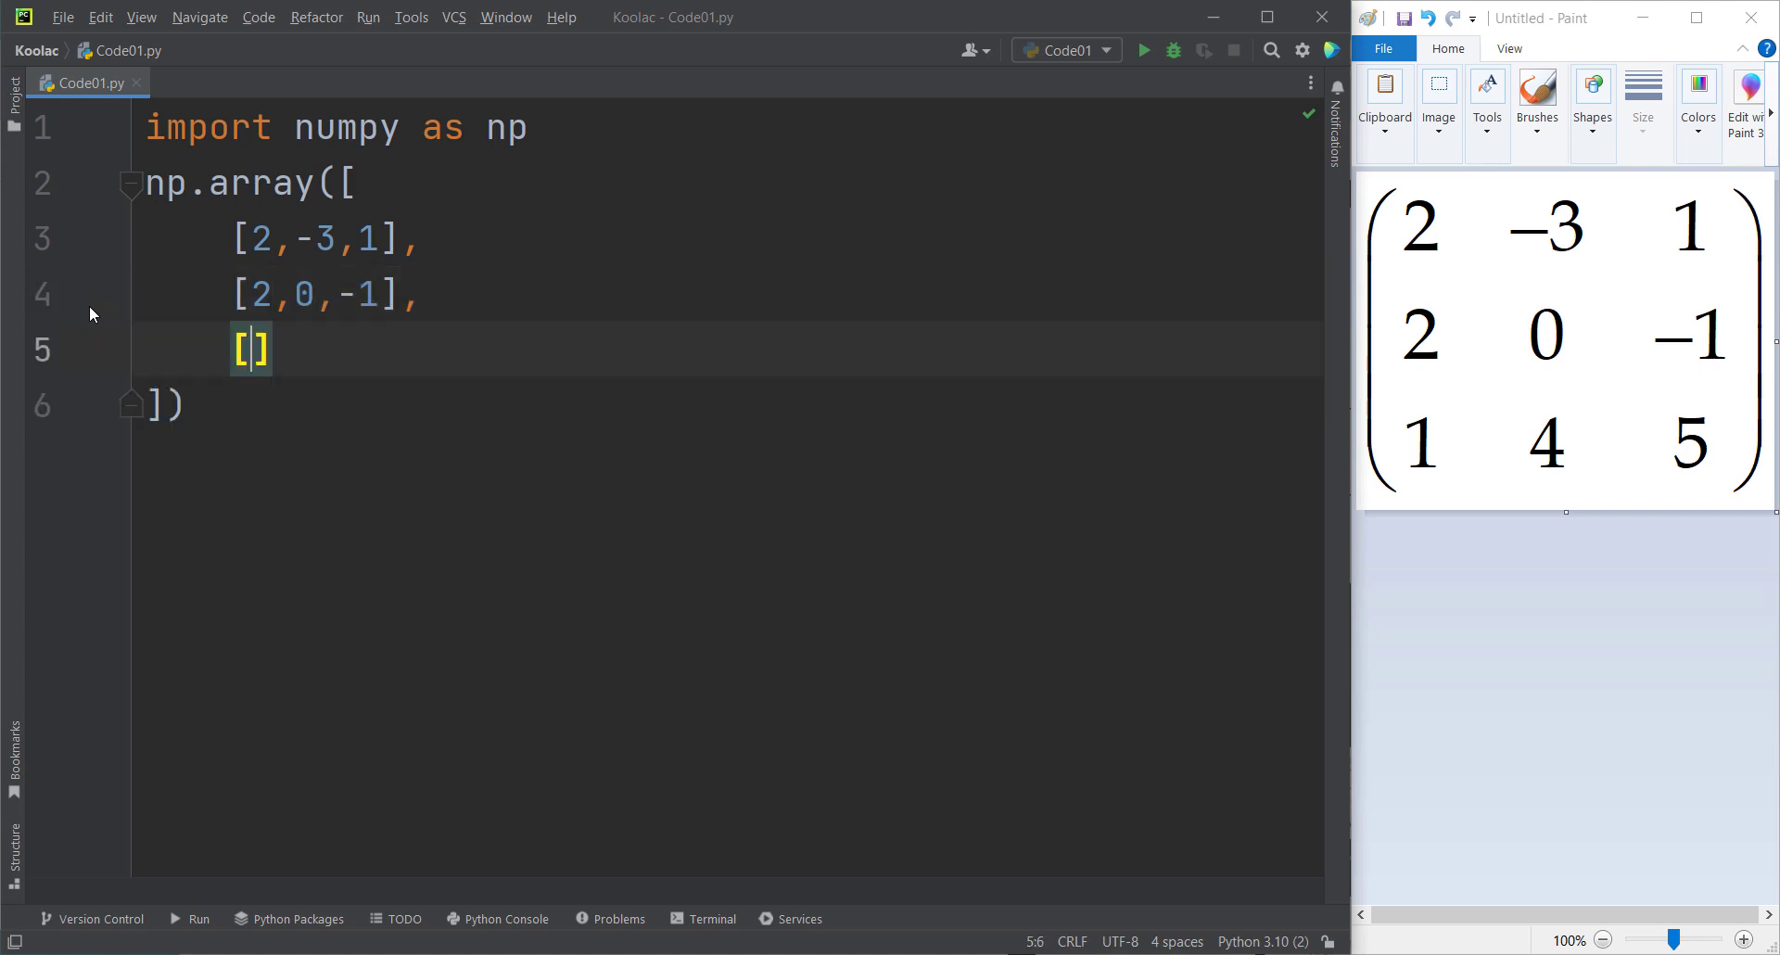
type("1,4,5")
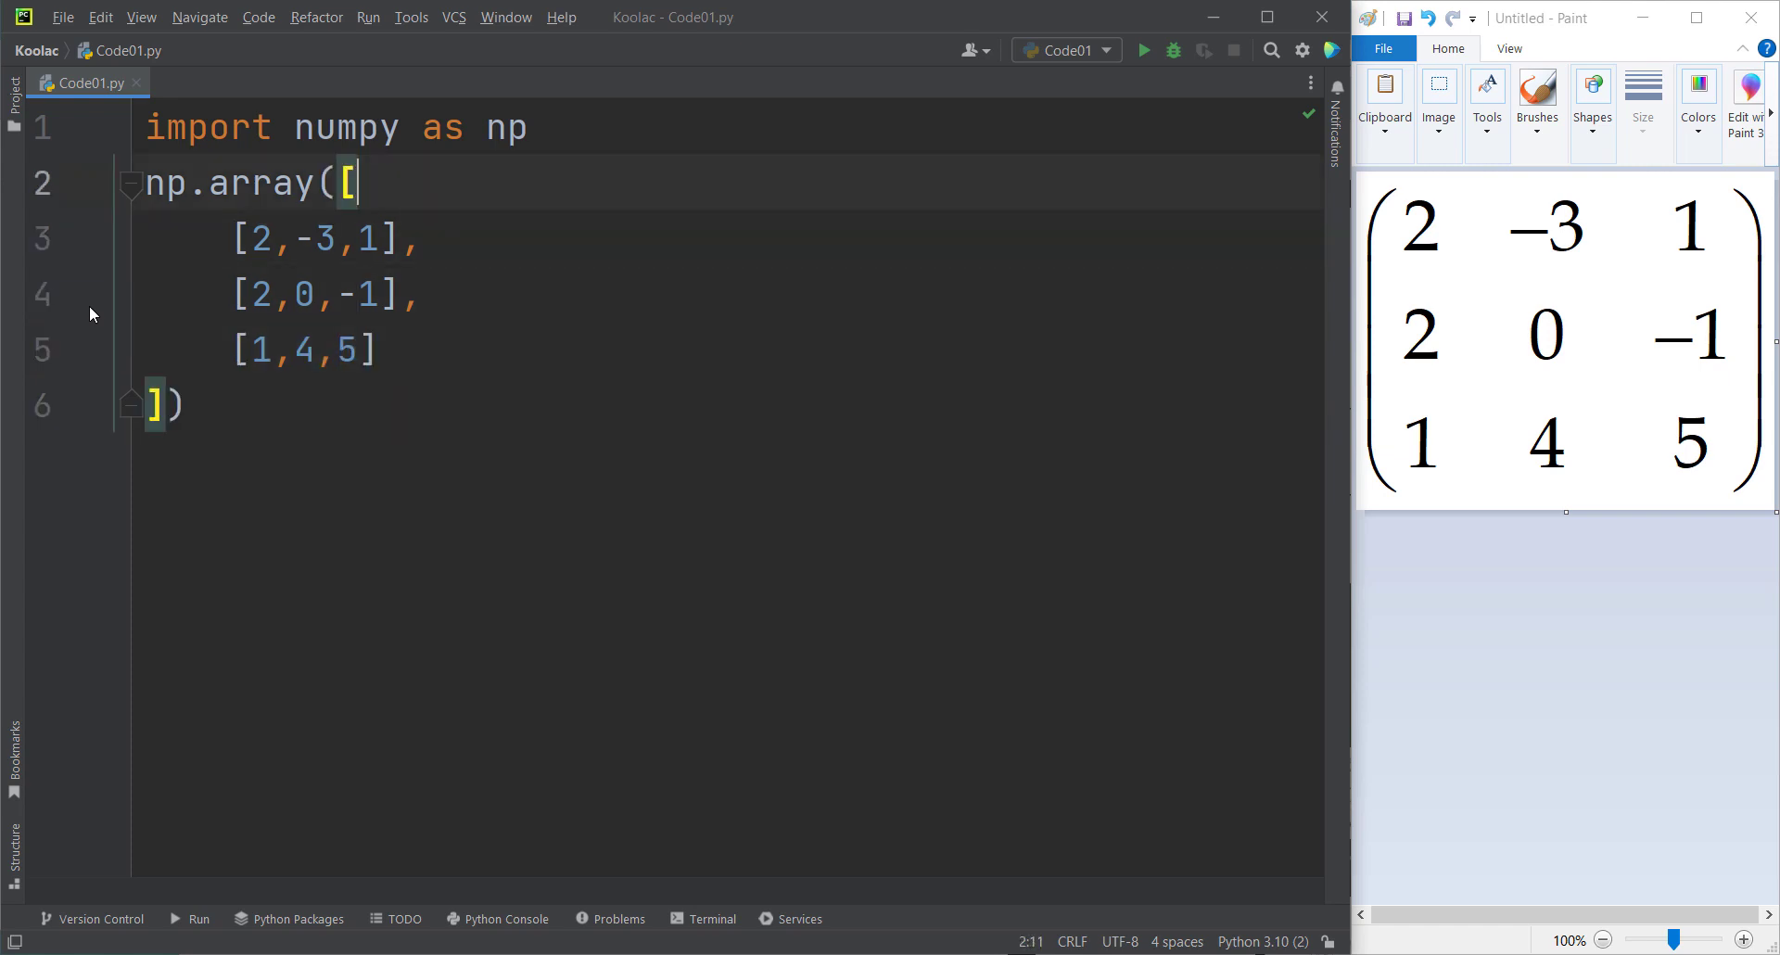
Assign the array to A, add print(A), run the script and close the output.
type("=")
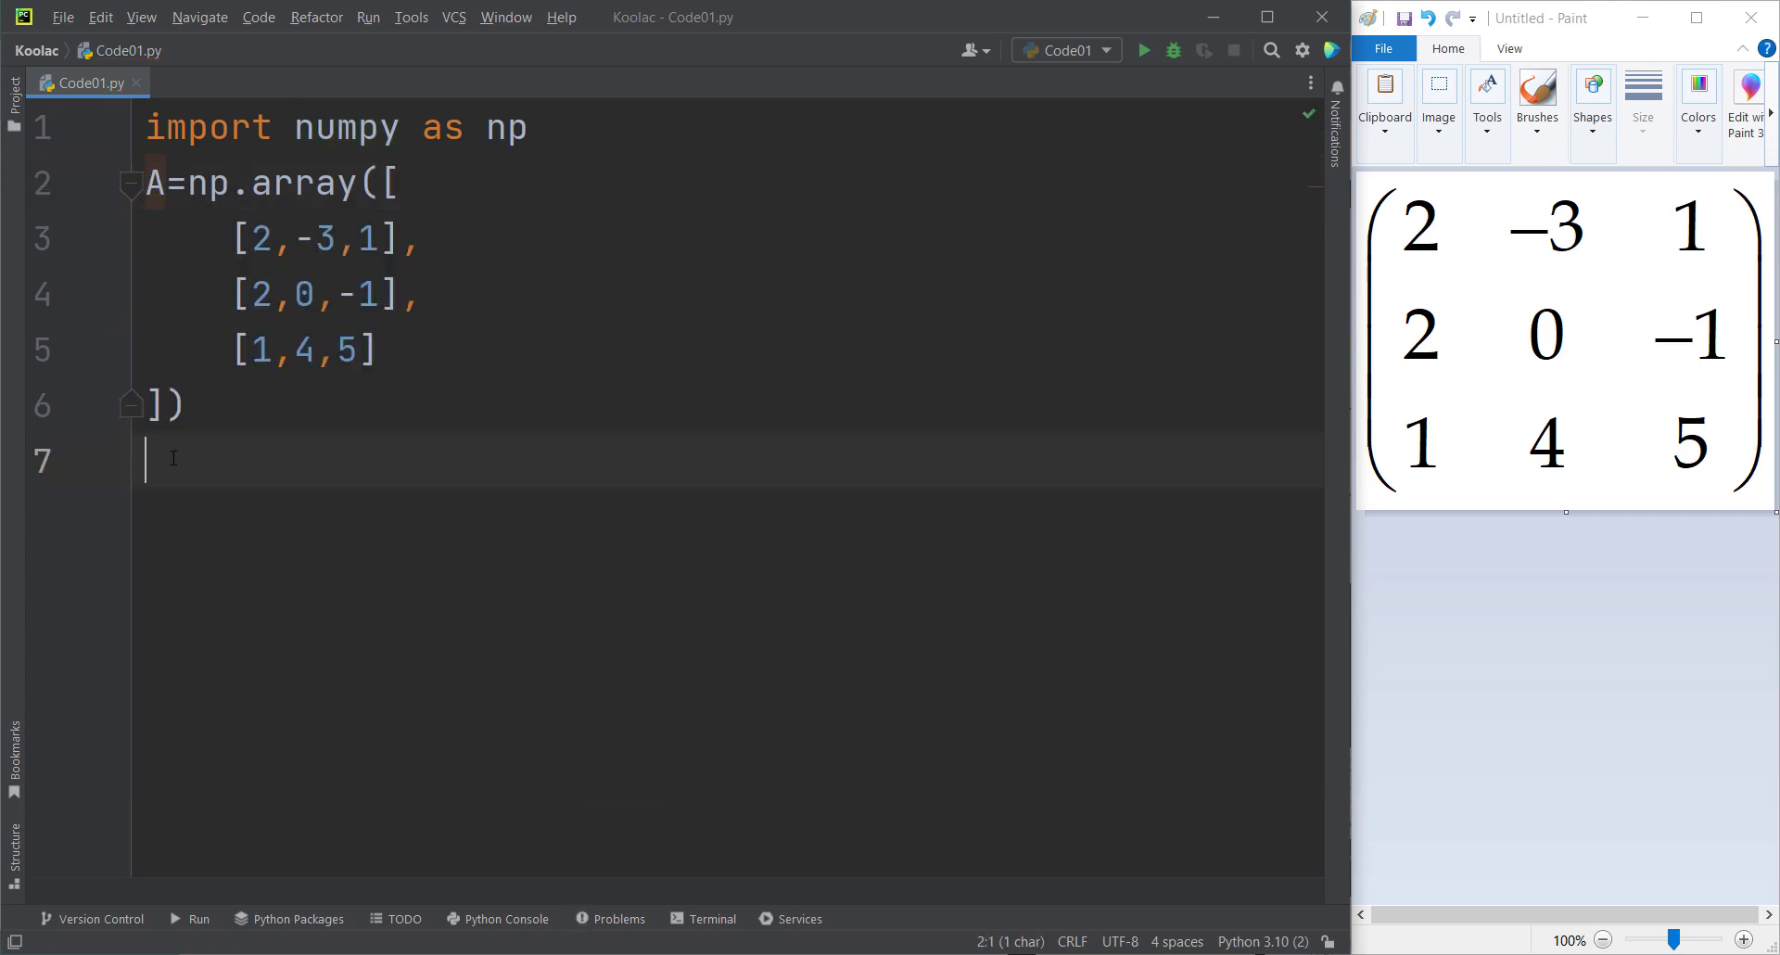
type("print(")
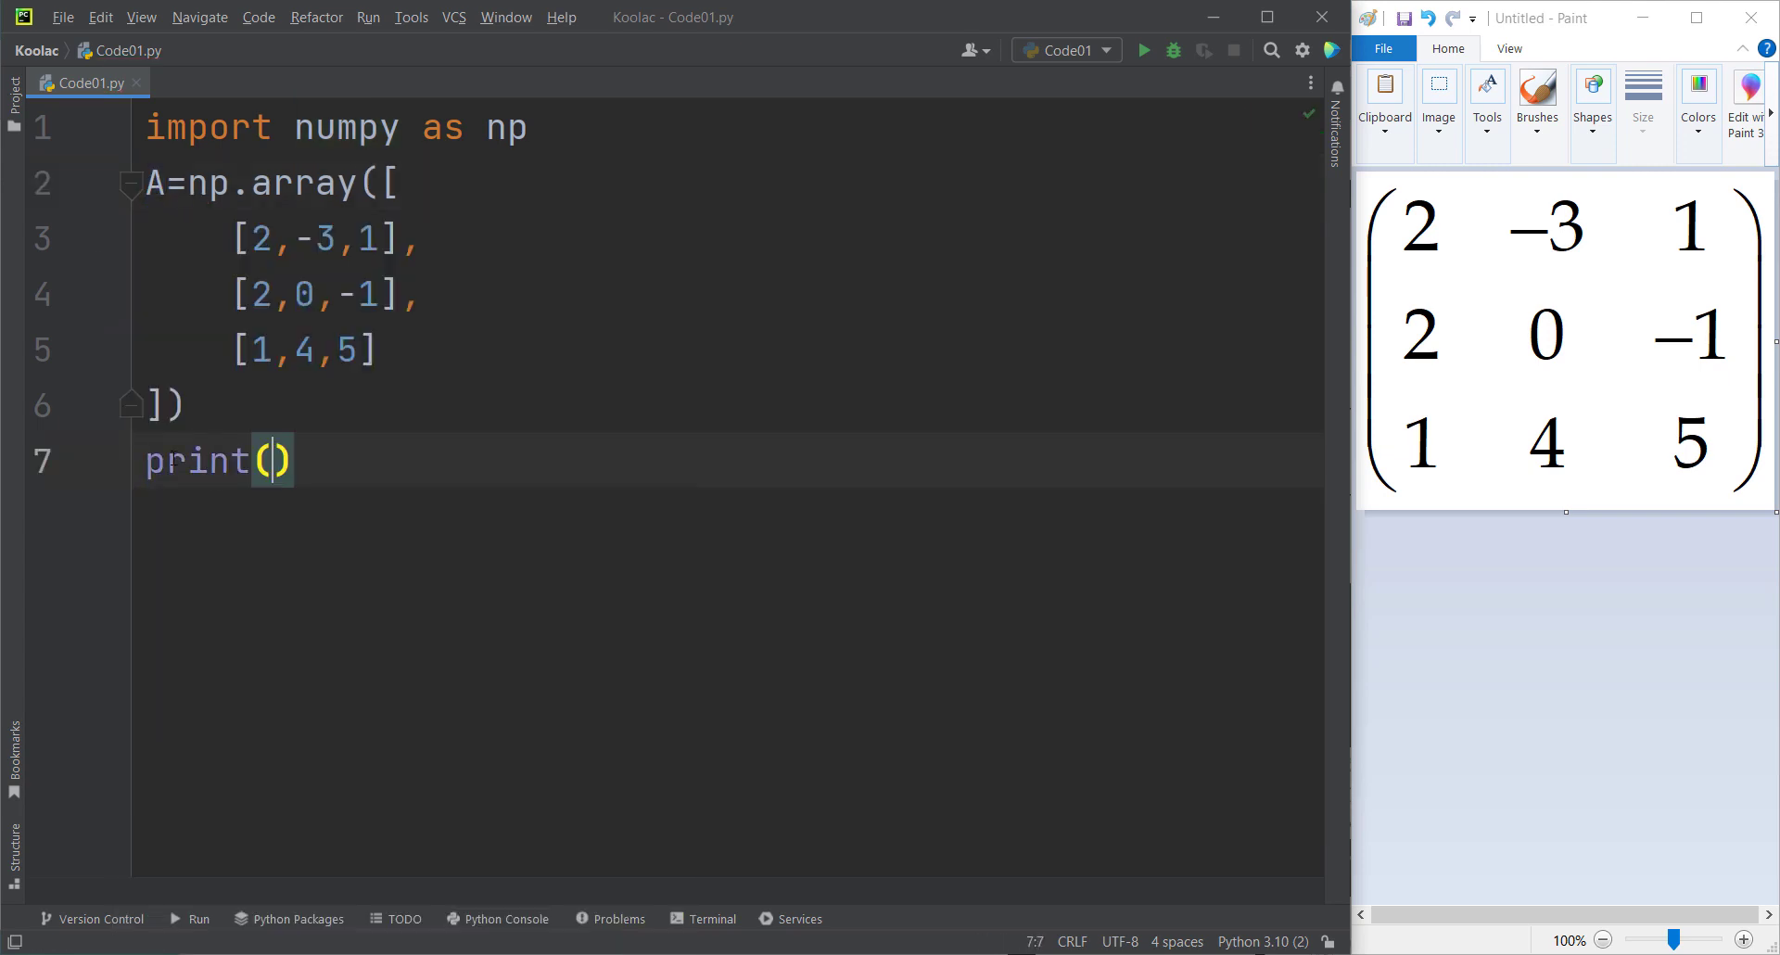
type("A)")
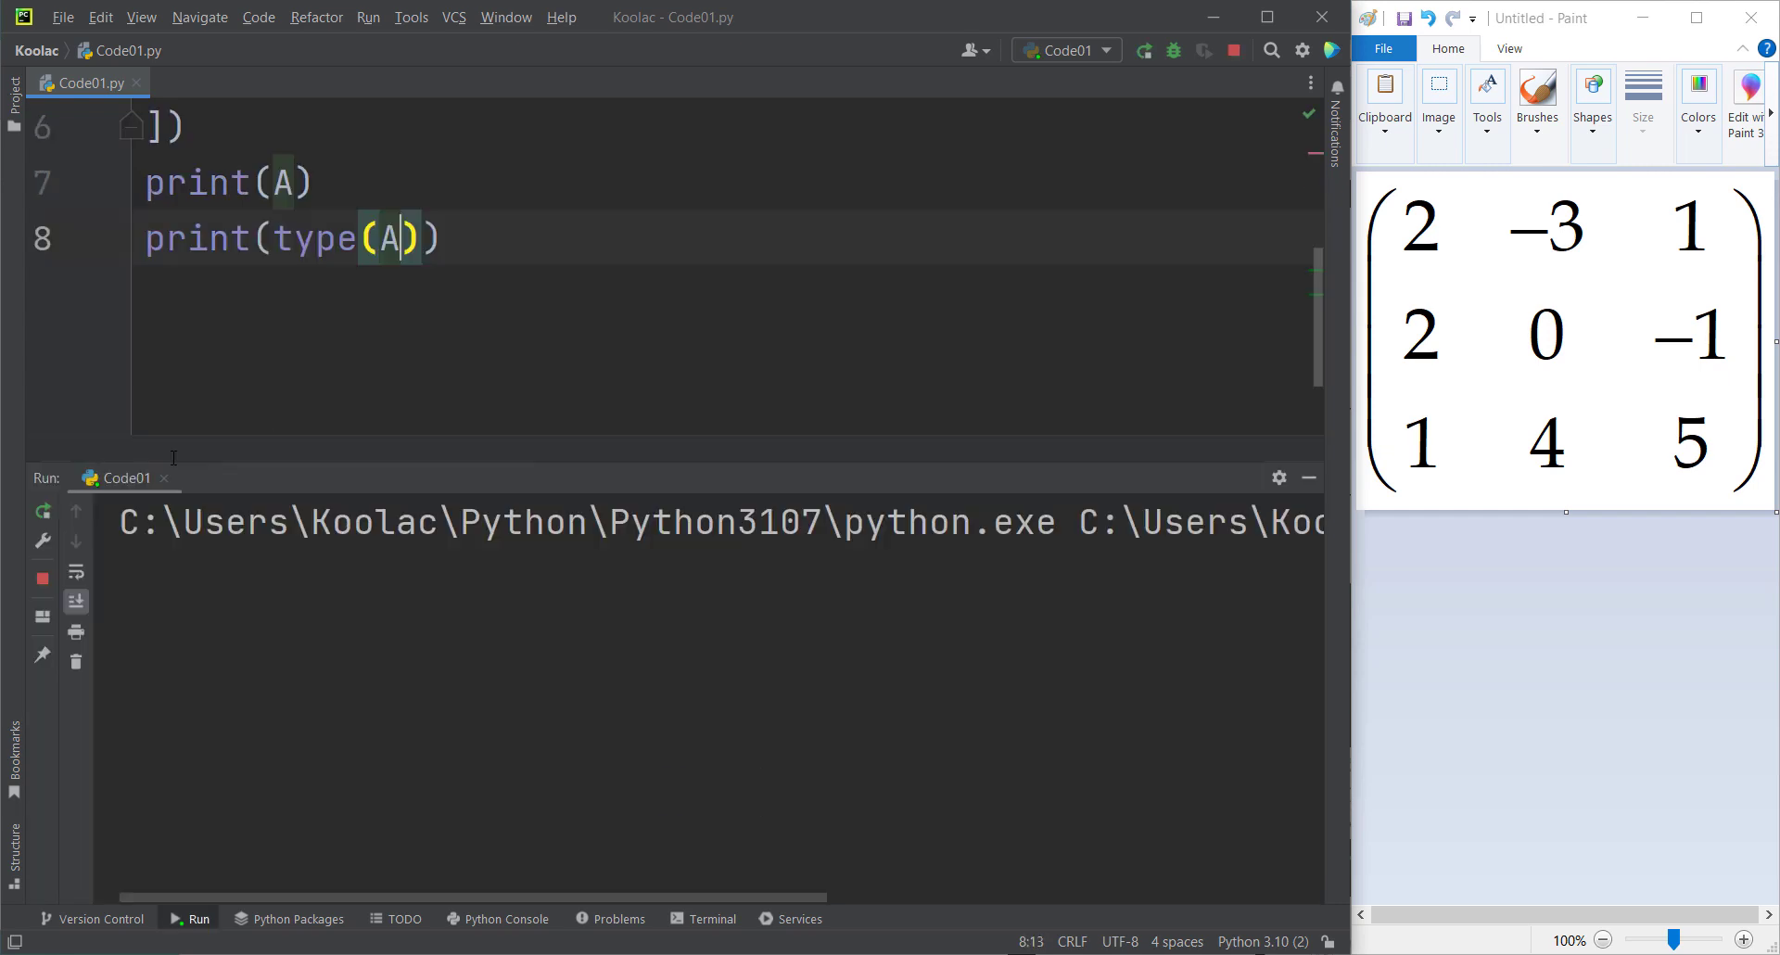
left_click(1144, 50)
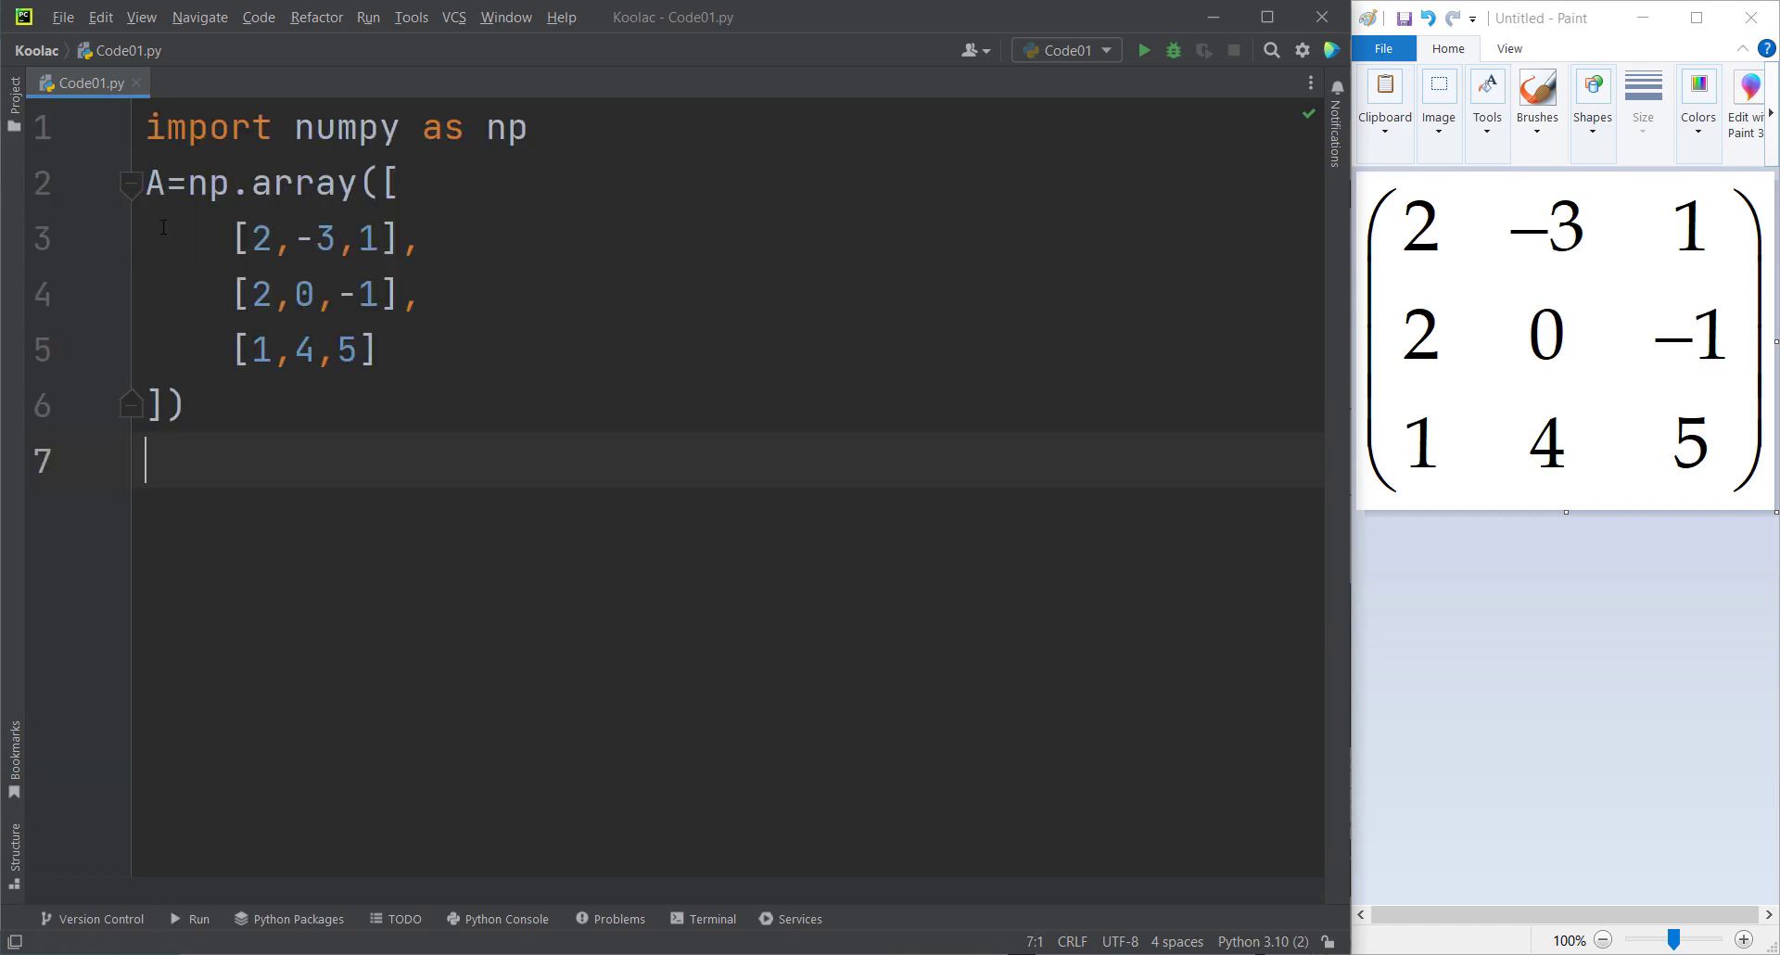
Add print(A.shape), run the script to see (3, 3), then close the output.
type("print(A.")
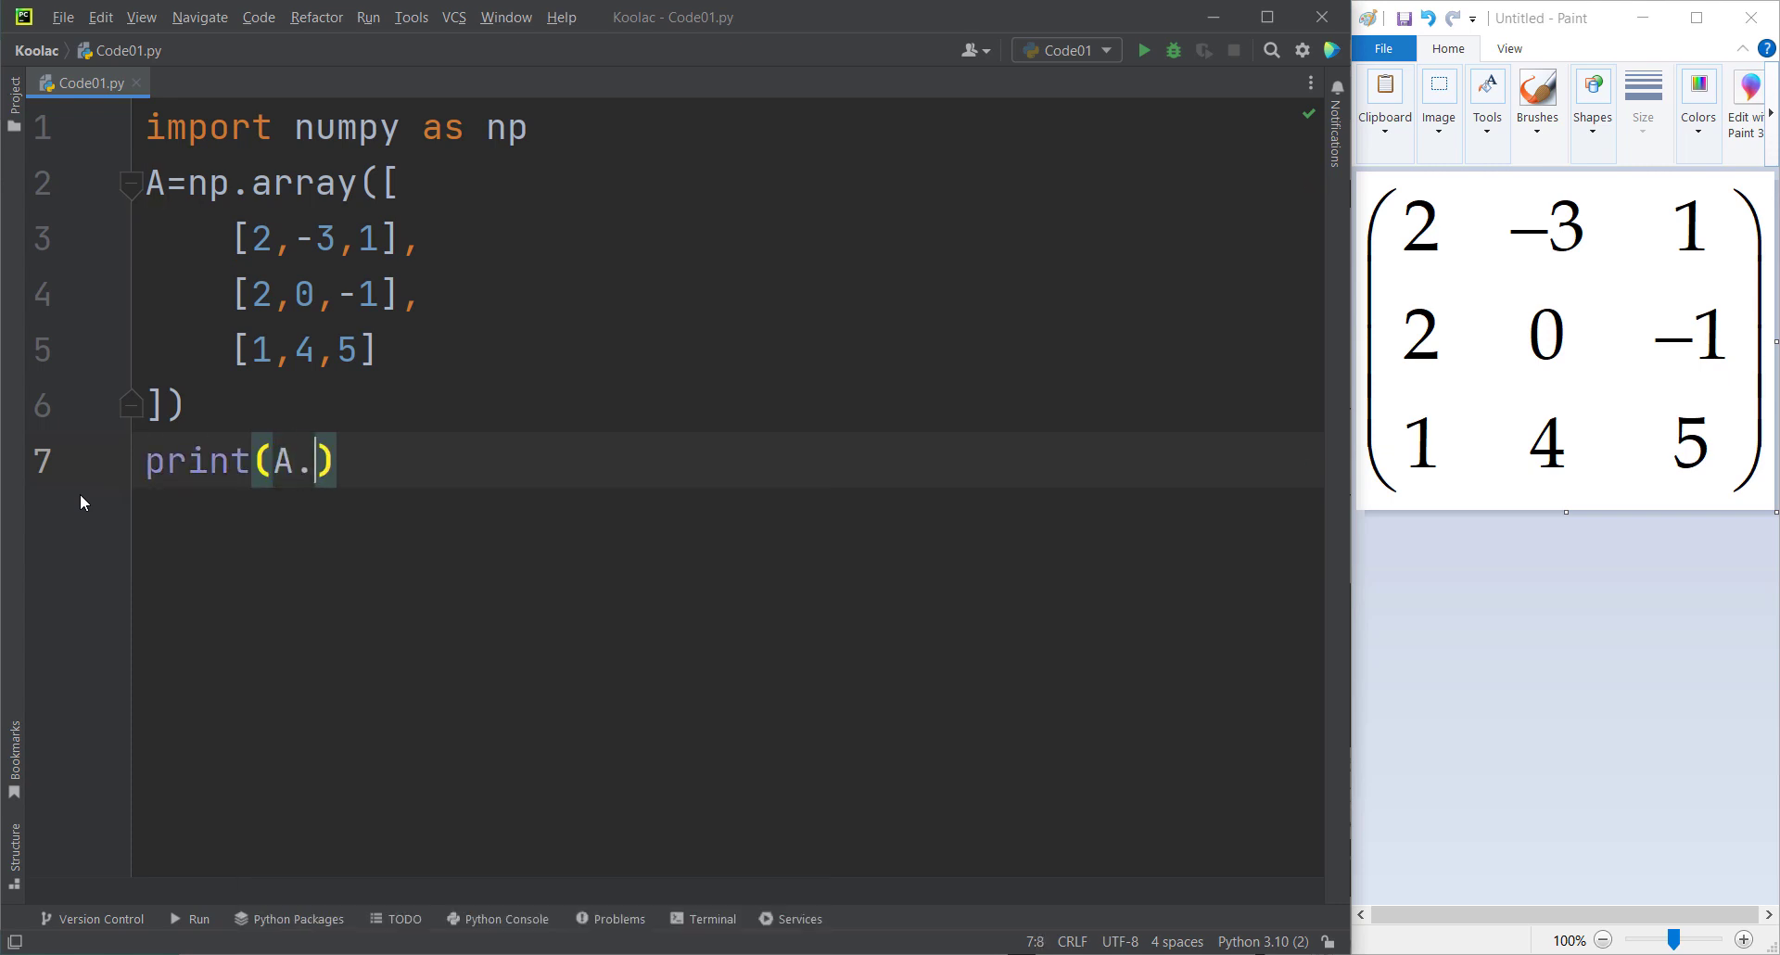
type("shape")
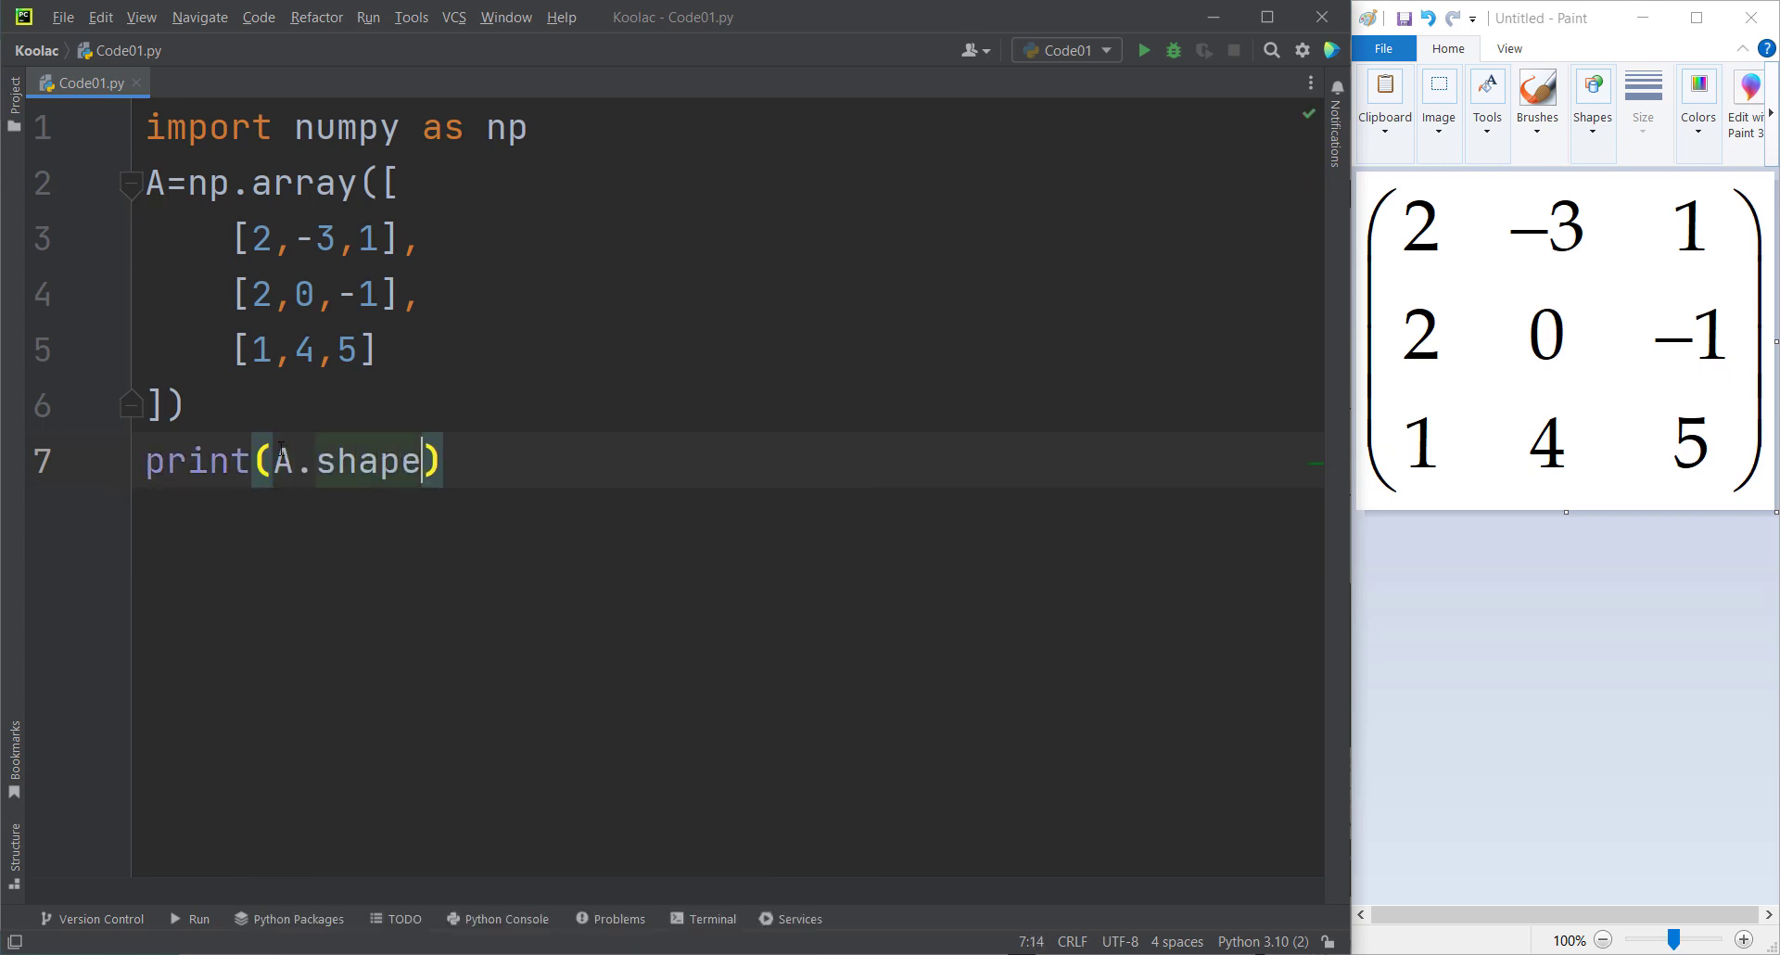
double_click(365, 462)
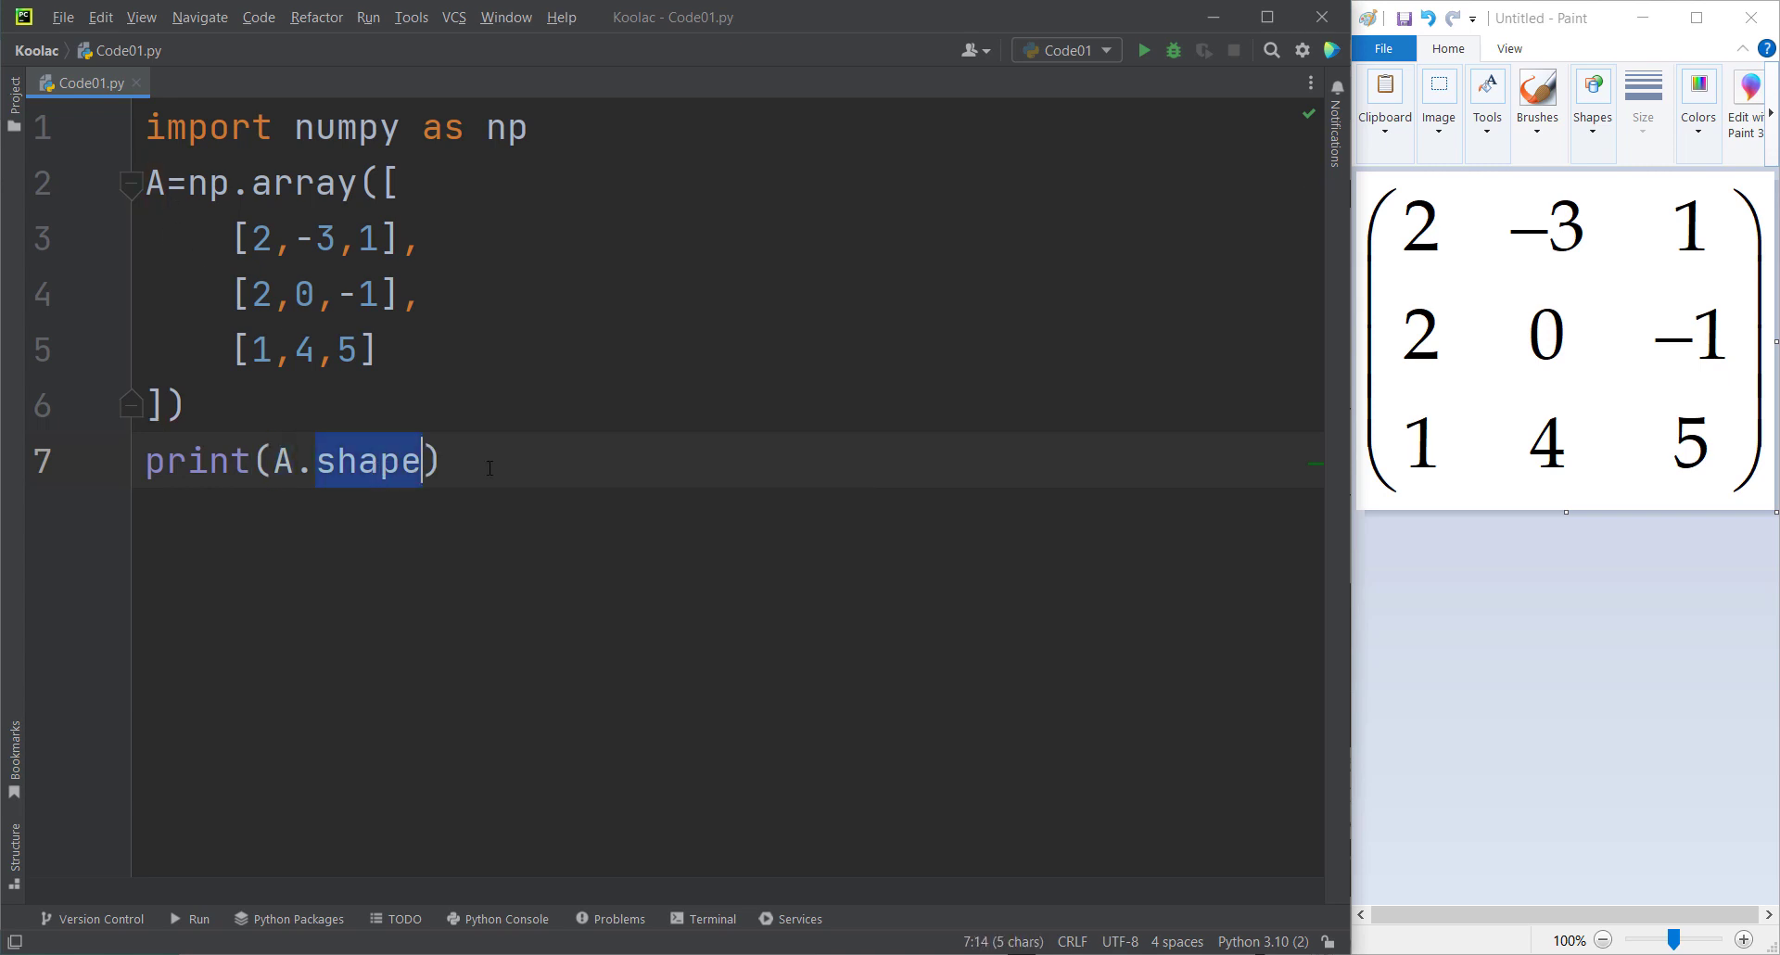
left_click(1144, 50)
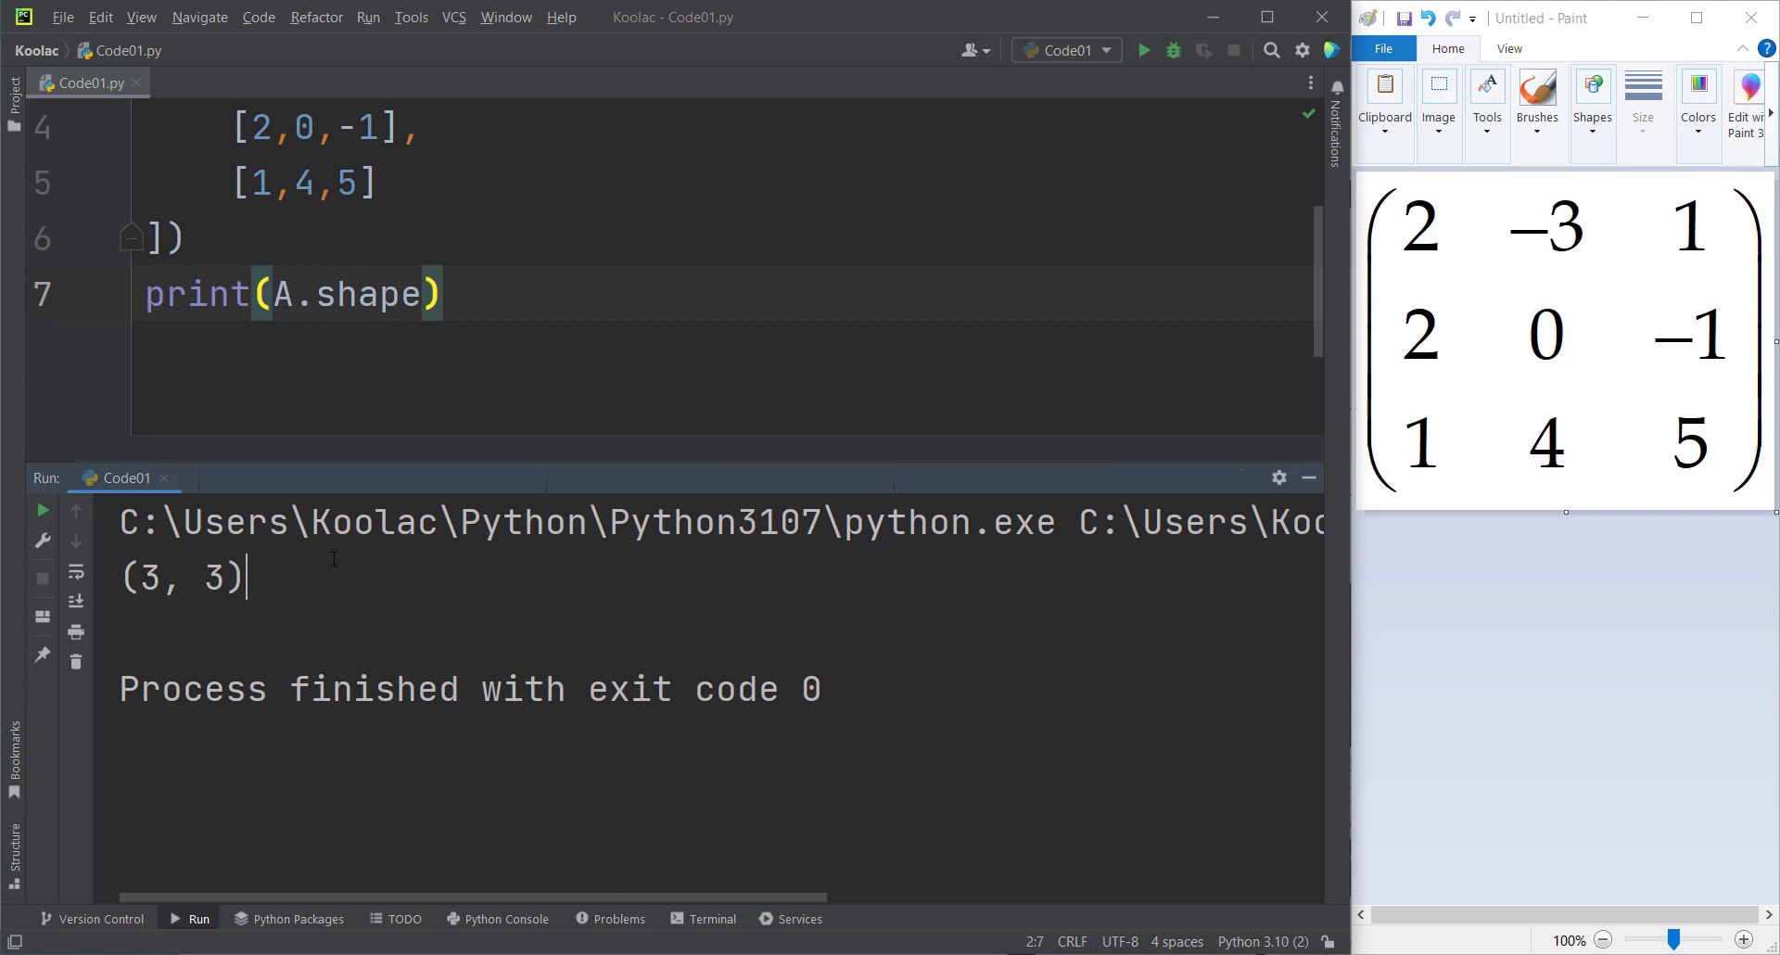
double_click(145, 578)
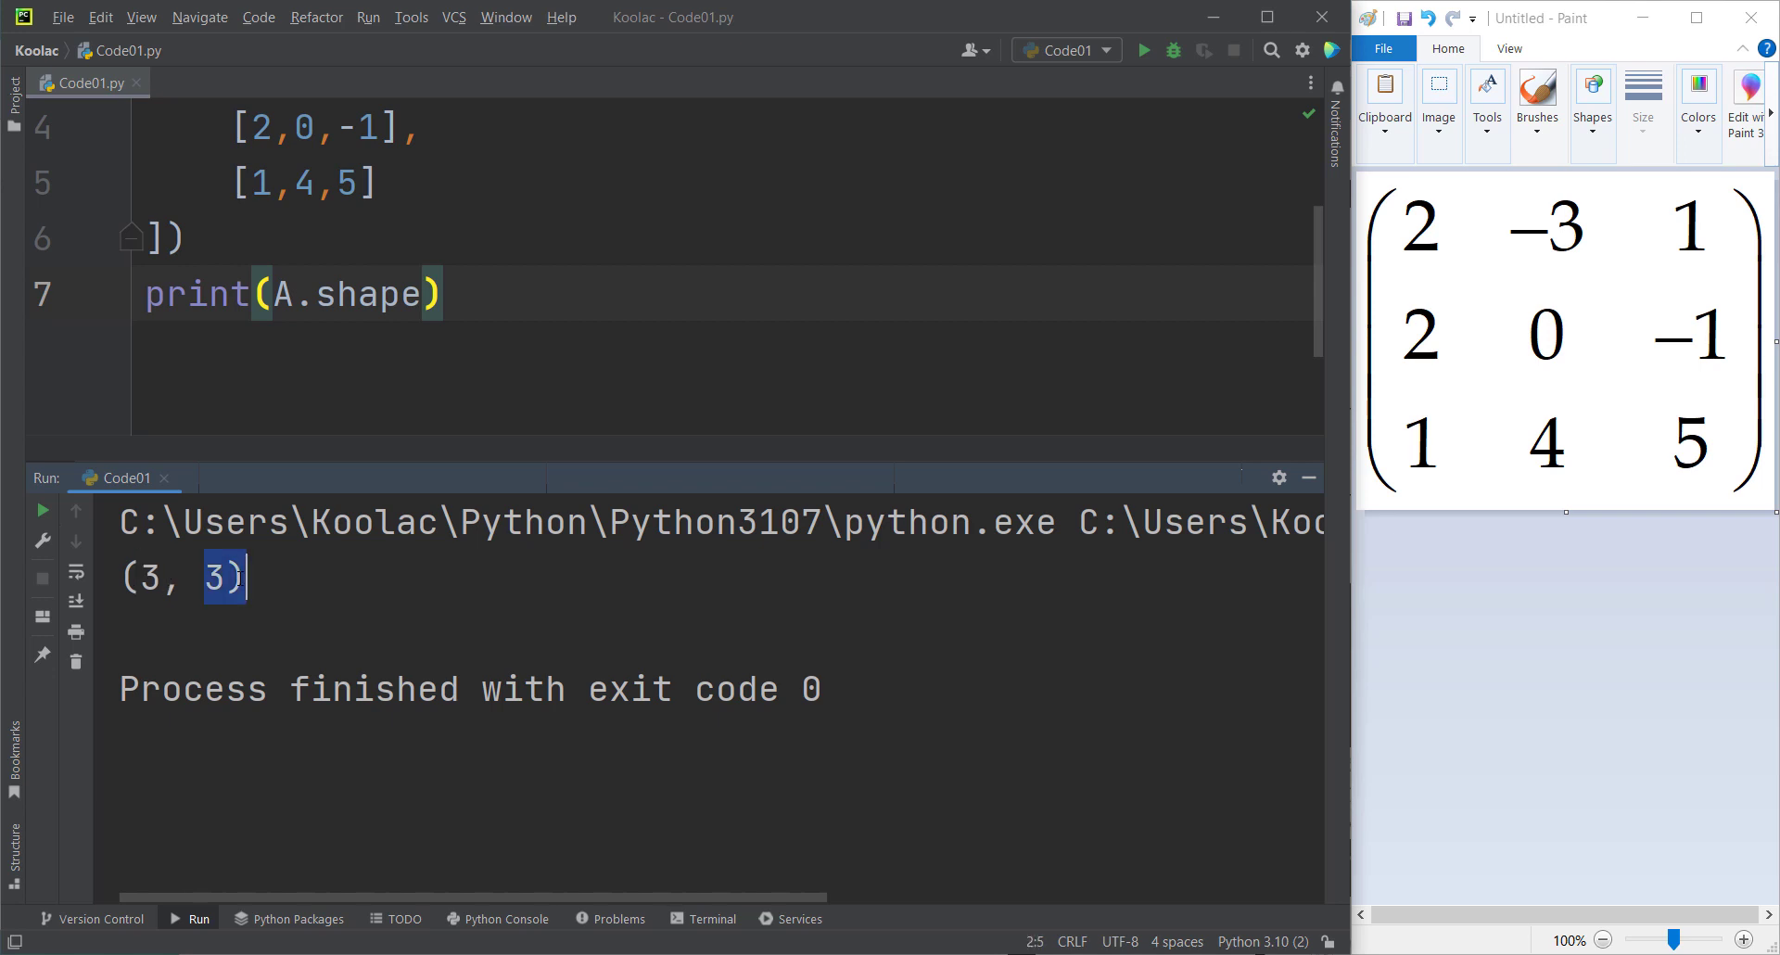
left_click(1307, 476)
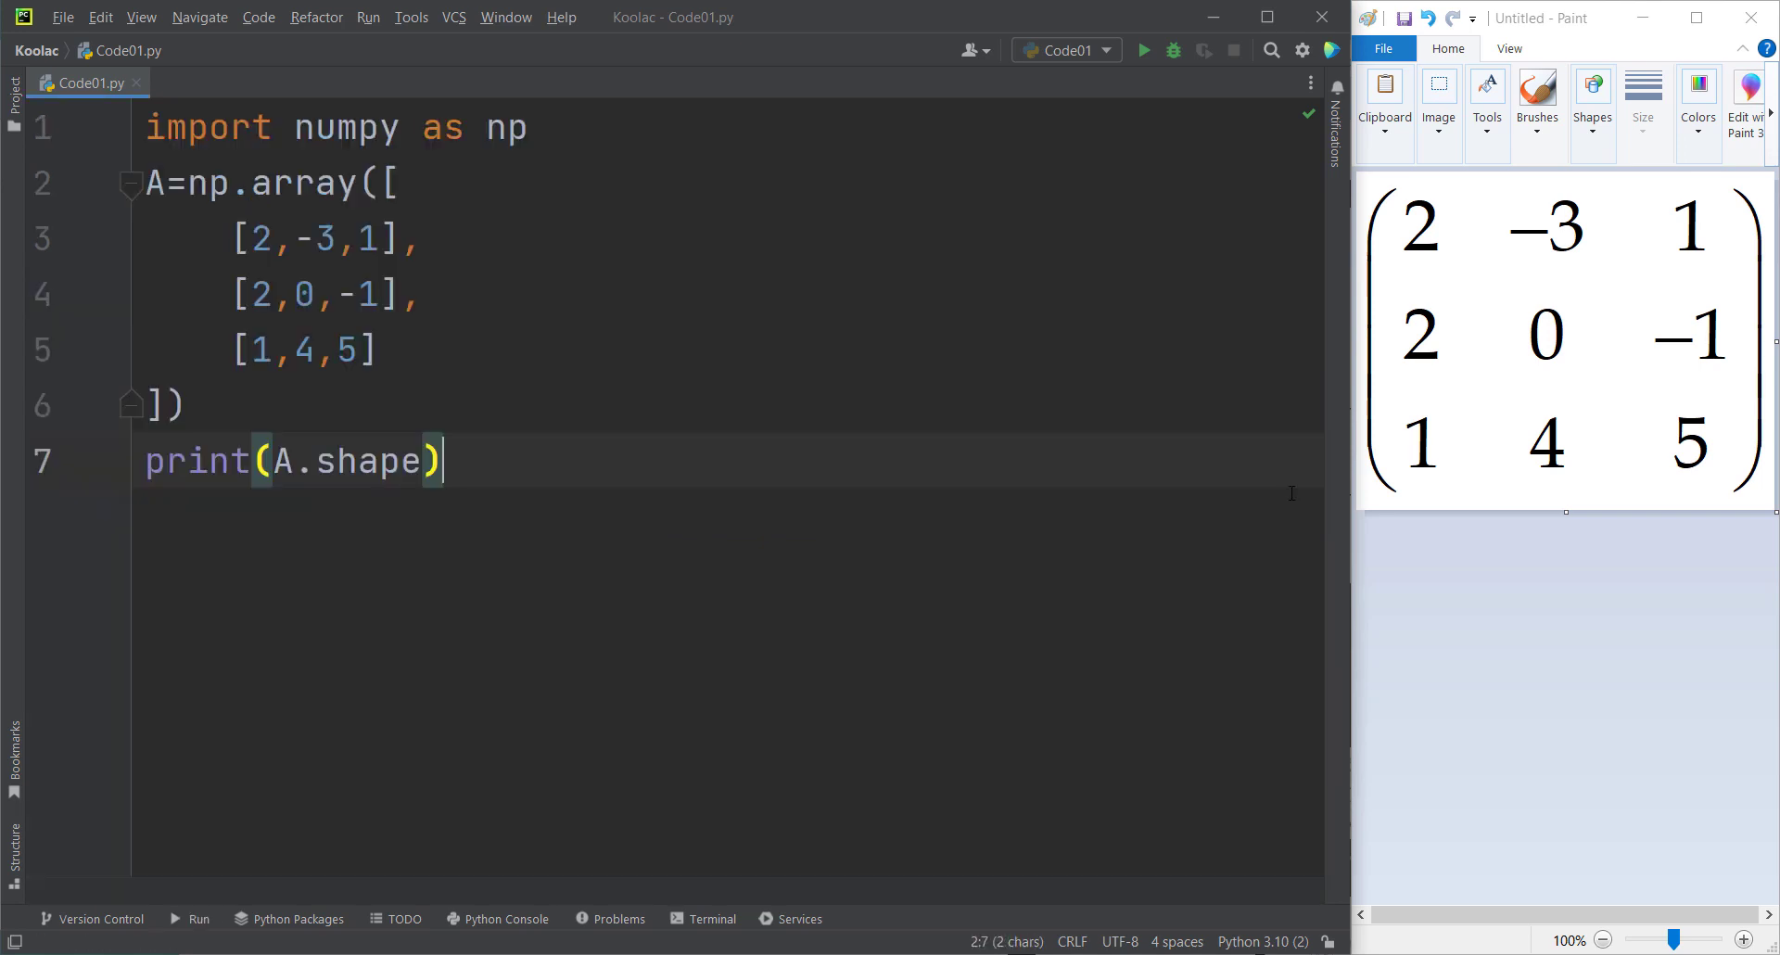